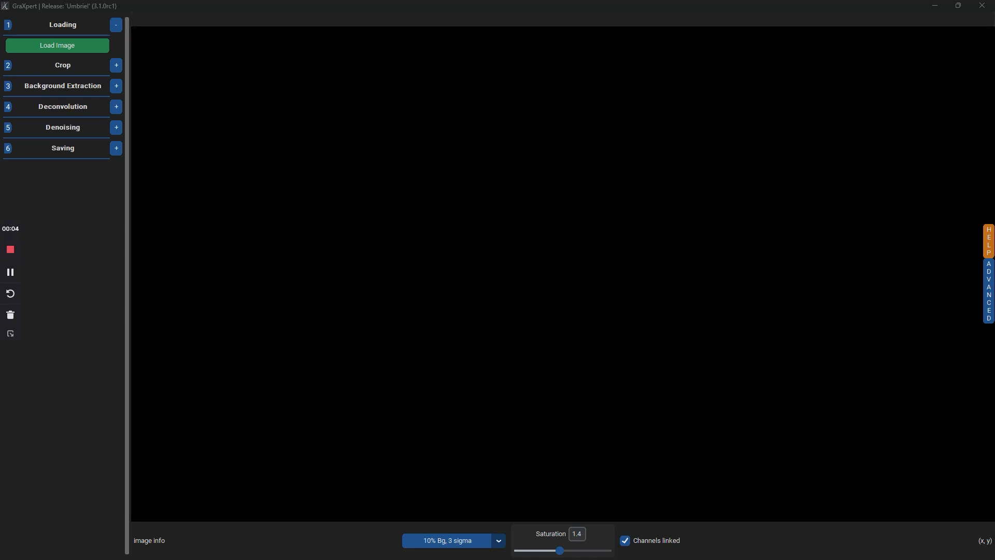
mouse_move(964, 299)
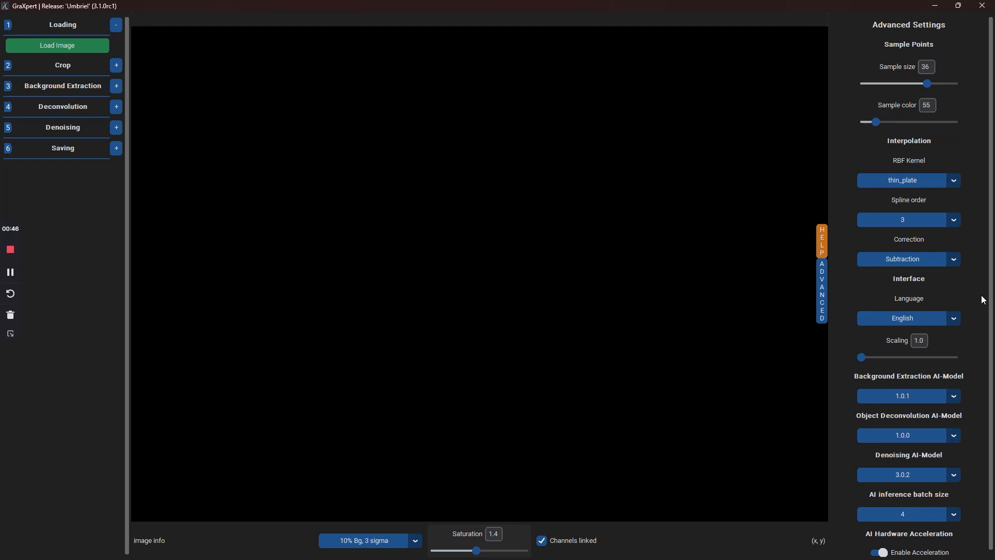
mouse_move(781, 349)
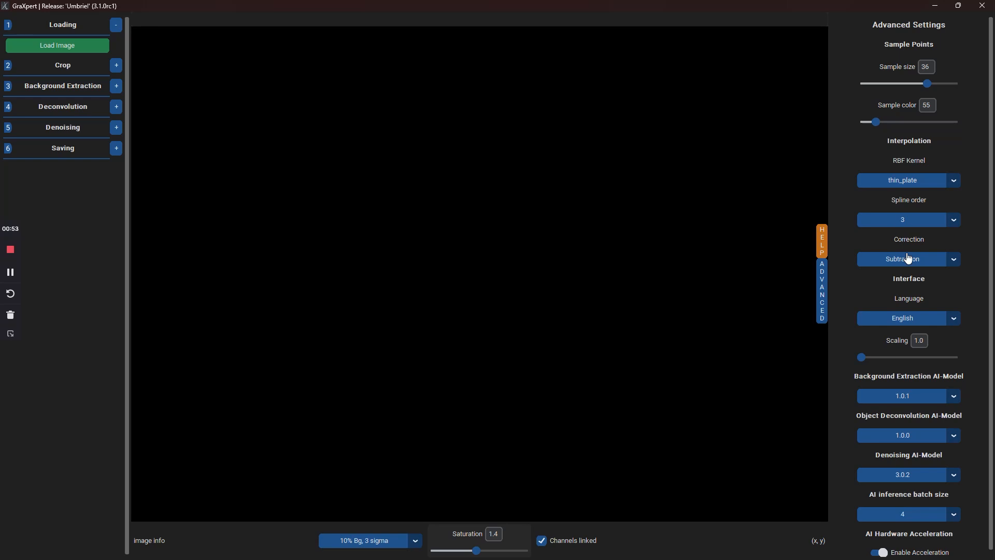
mouse_move(893, 288)
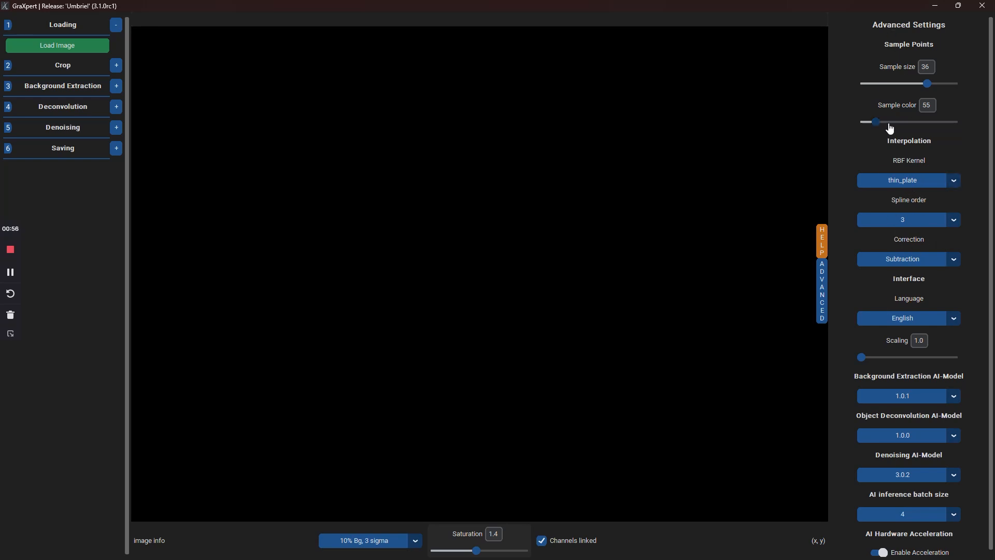
mouse_move(905, 320)
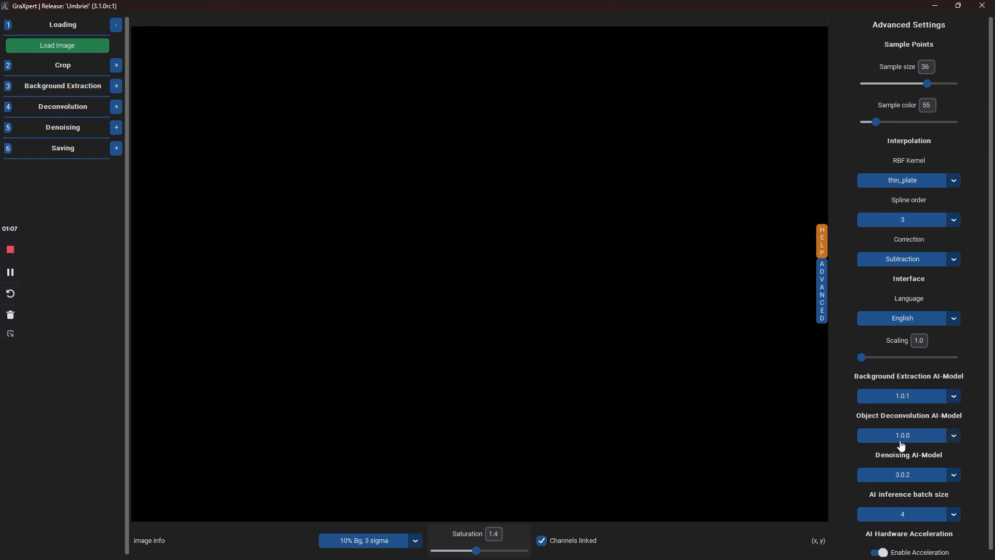
mouse_move(902, 487)
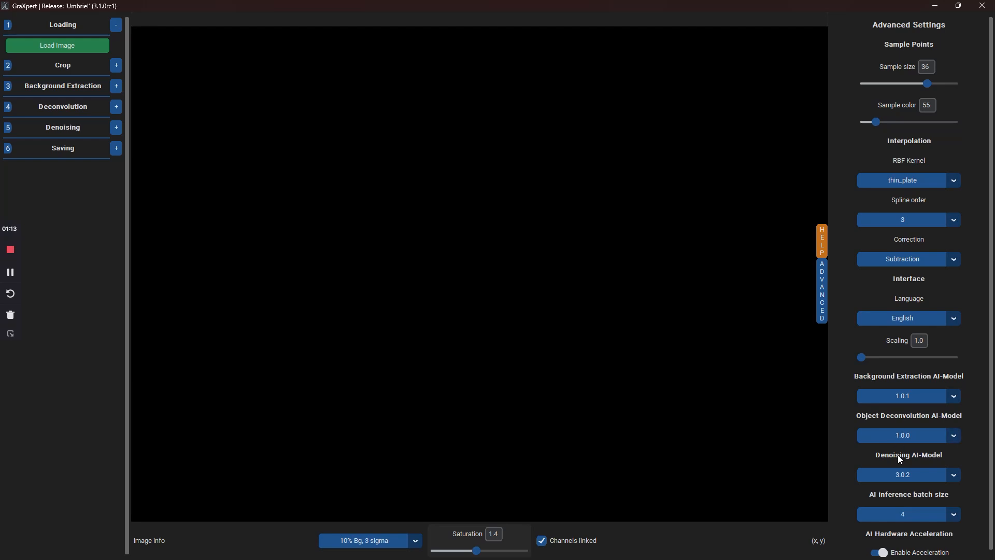
mouse_move(694, 411)
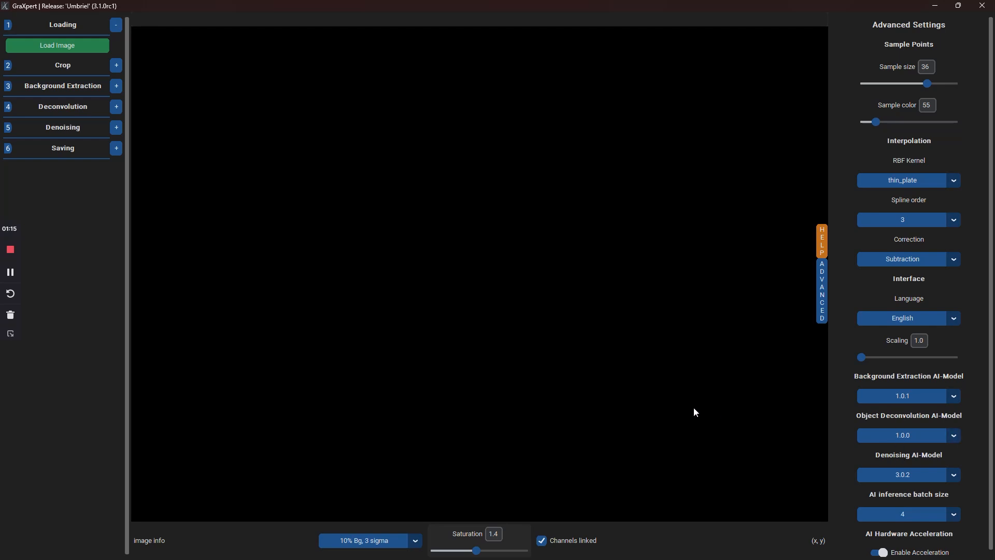
mouse_move(535, 342)
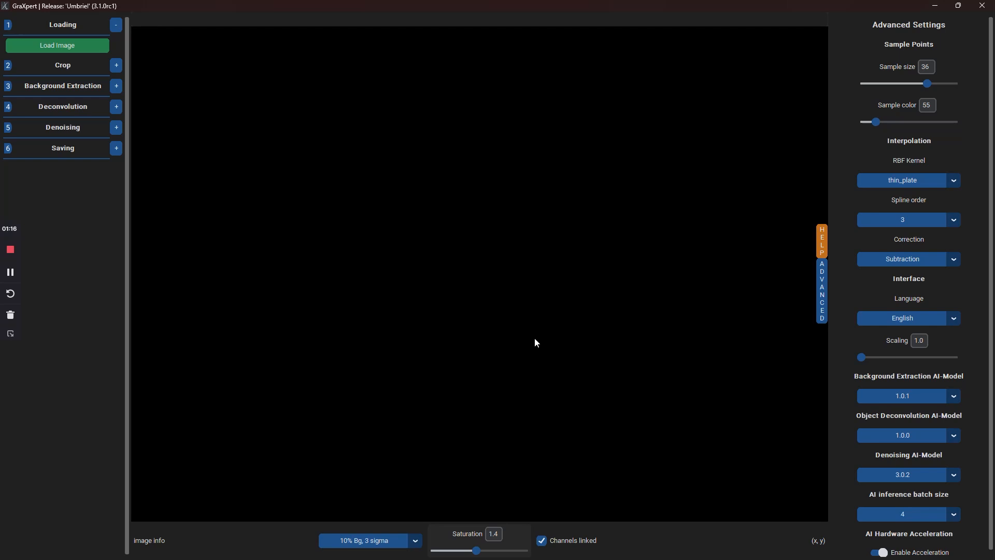
mouse_move(480, 300)
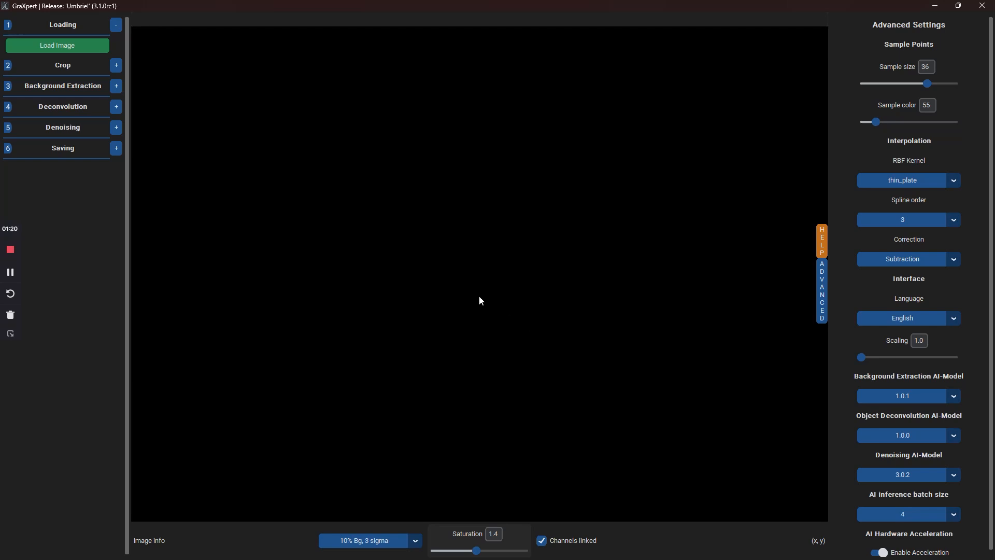
mouse_move(444, 286)
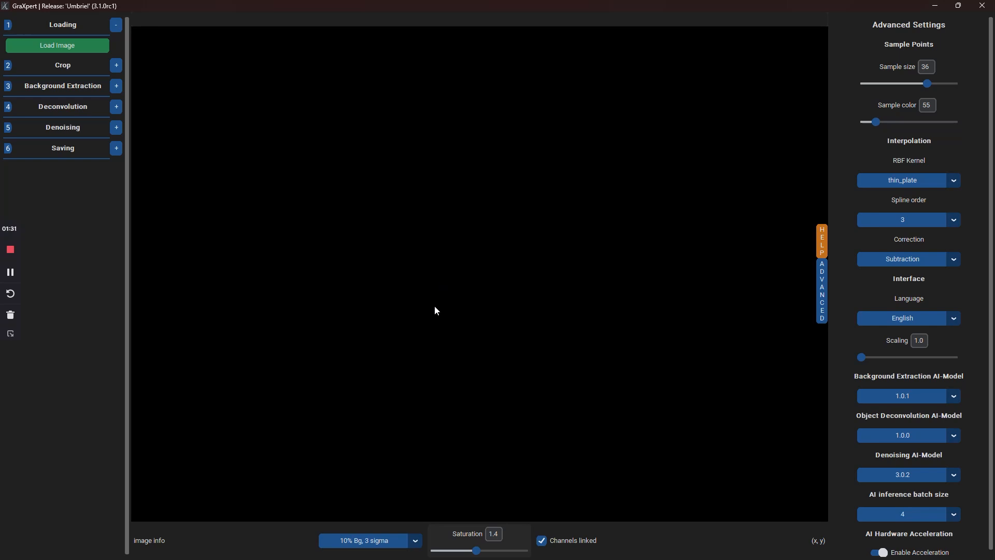
mouse_move(419, 318)
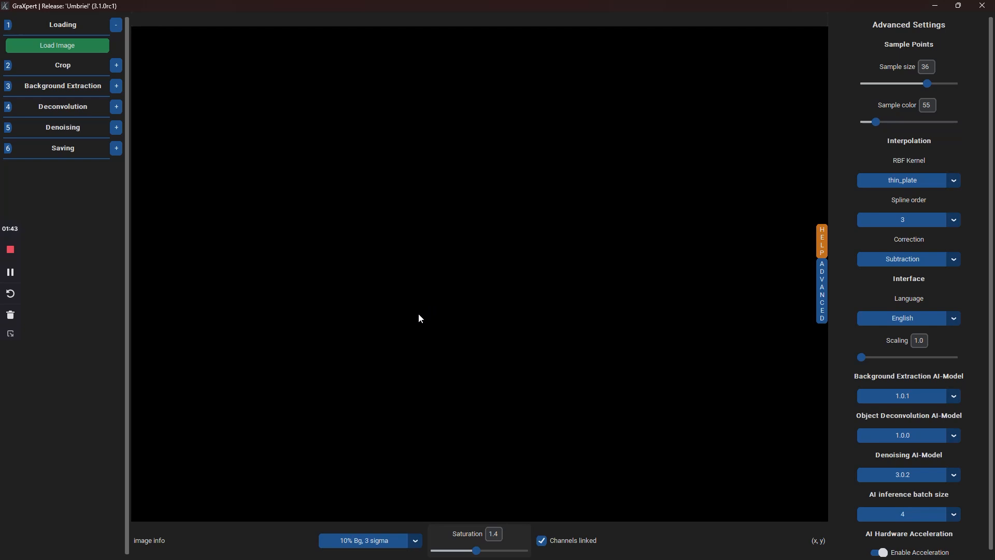
mouse_move(255, 223)
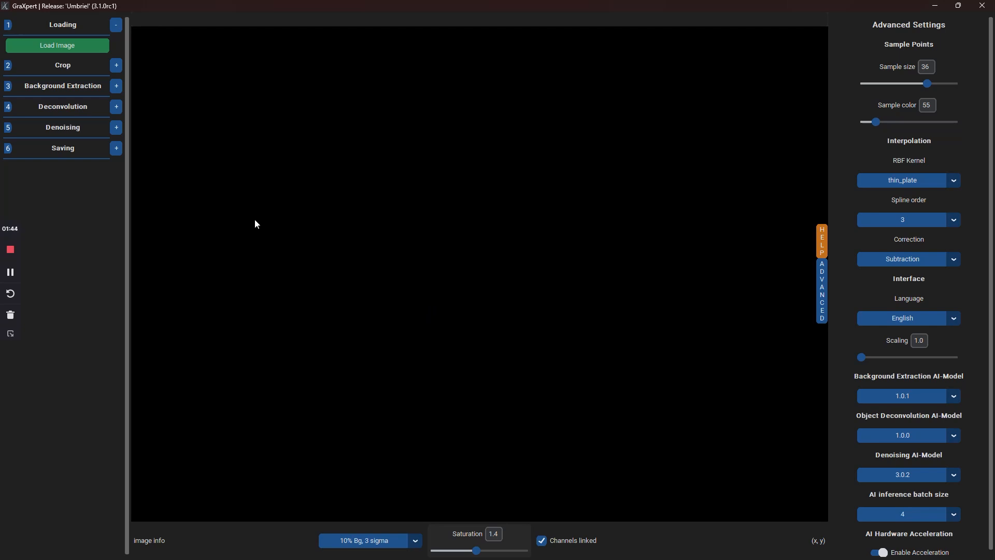
mouse_move(277, 298)
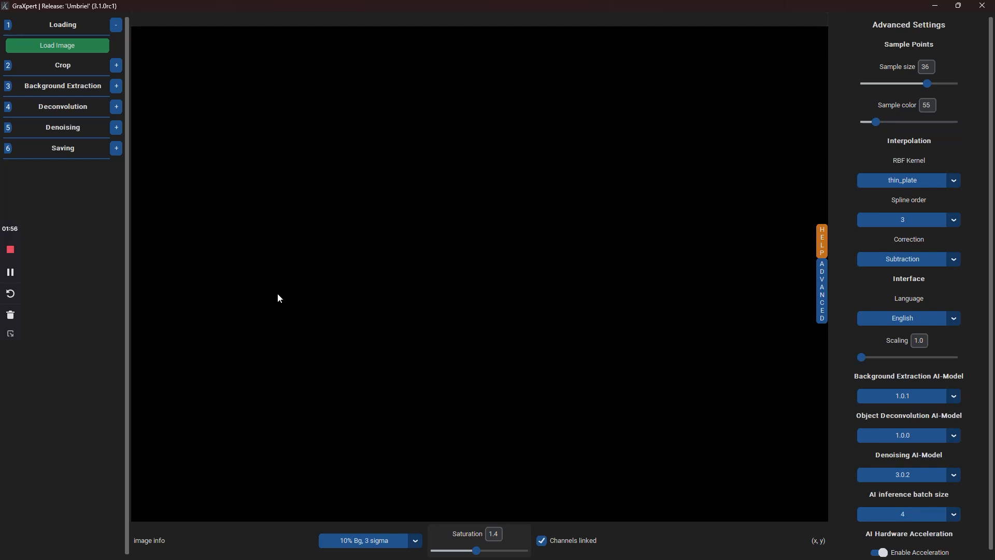
mouse_move(46, 191)
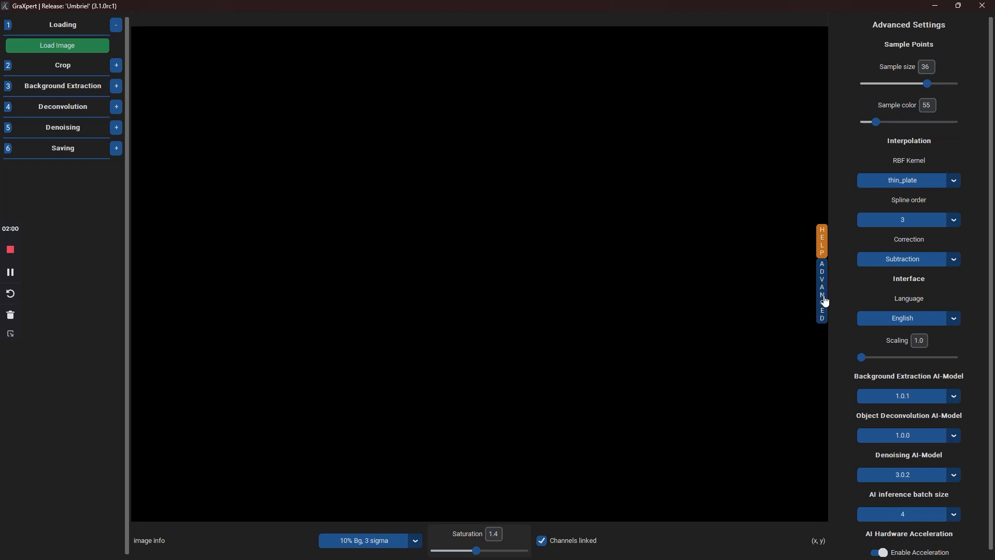
Collapse the Advanced Settings panel, leaving only the six workflow steps
left_click(822, 289)
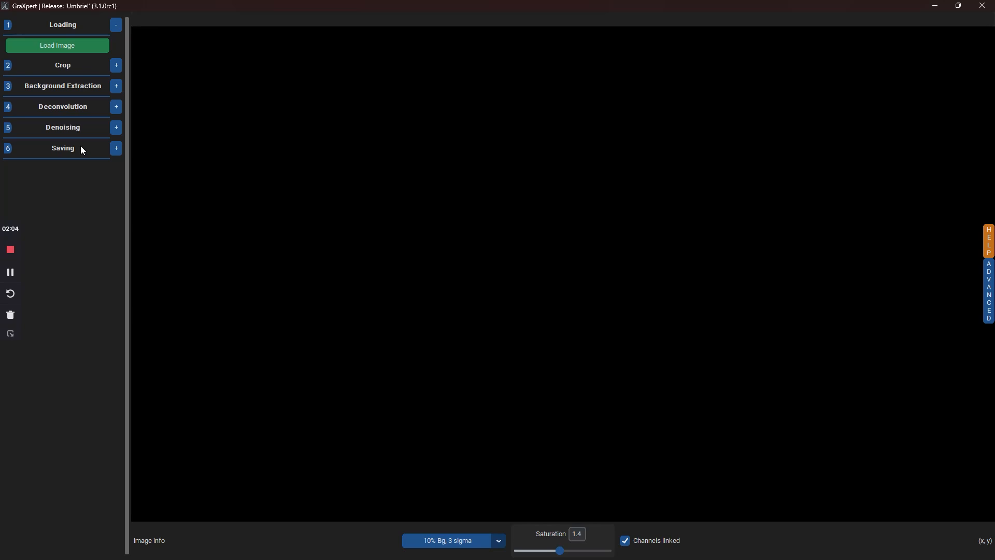
mouse_move(77, 215)
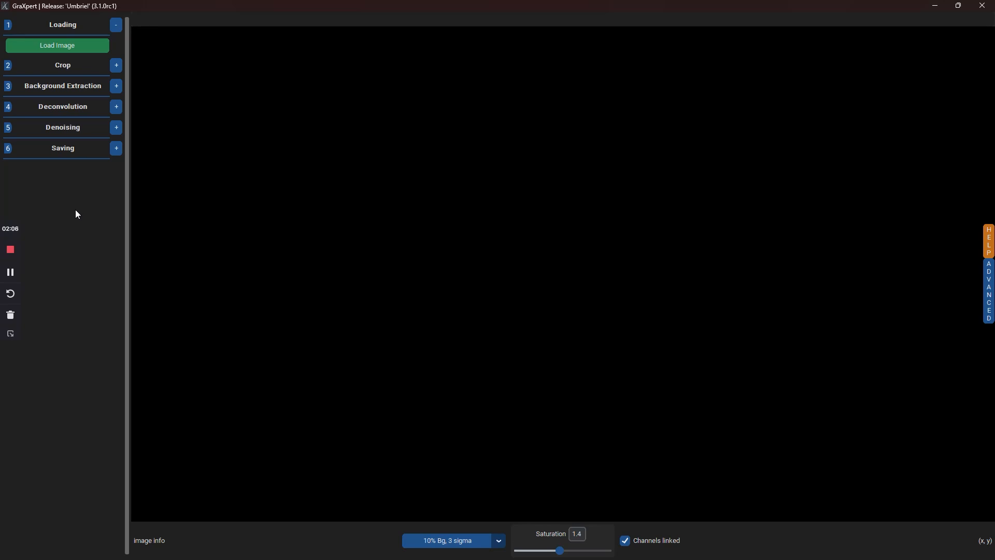
mouse_move(366, 548)
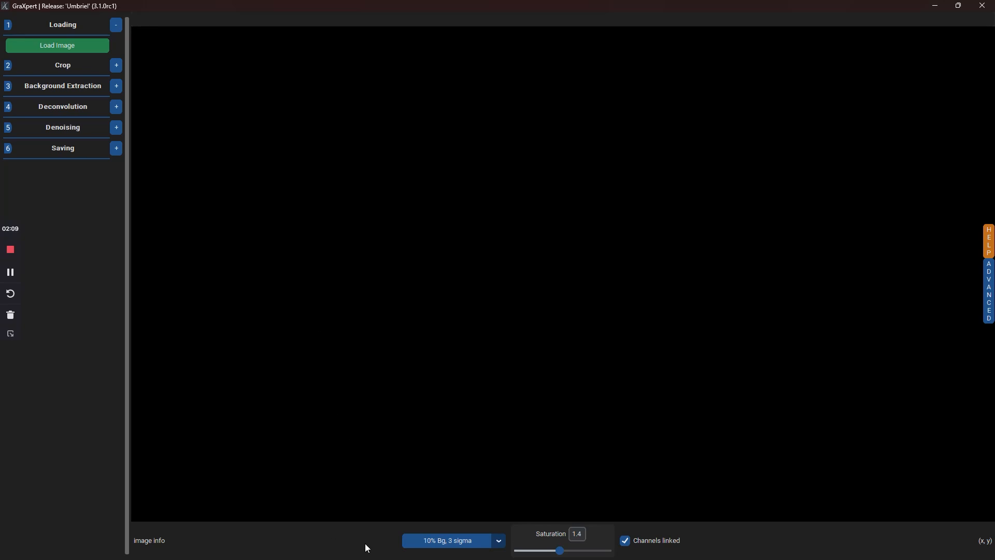
mouse_move(462, 545)
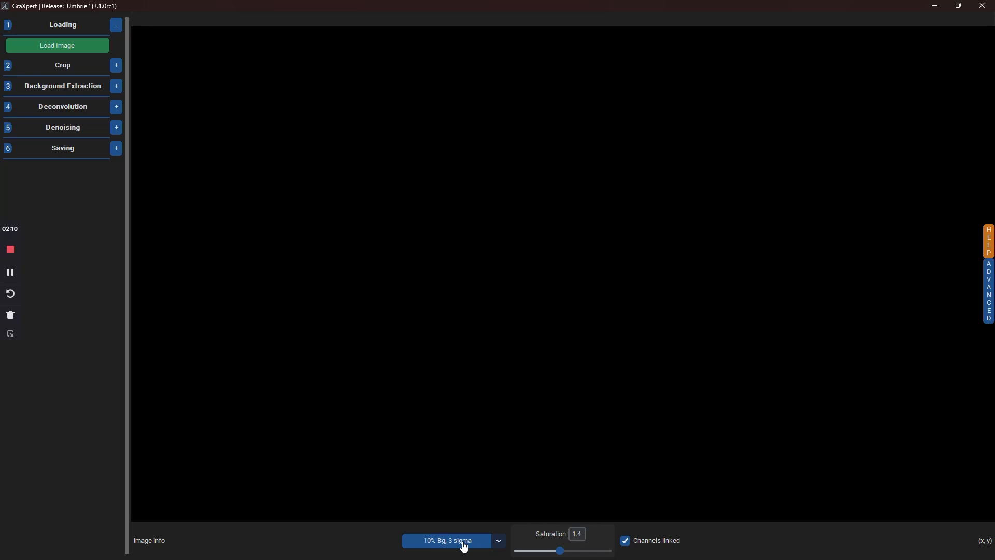
mouse_move(532, 551)
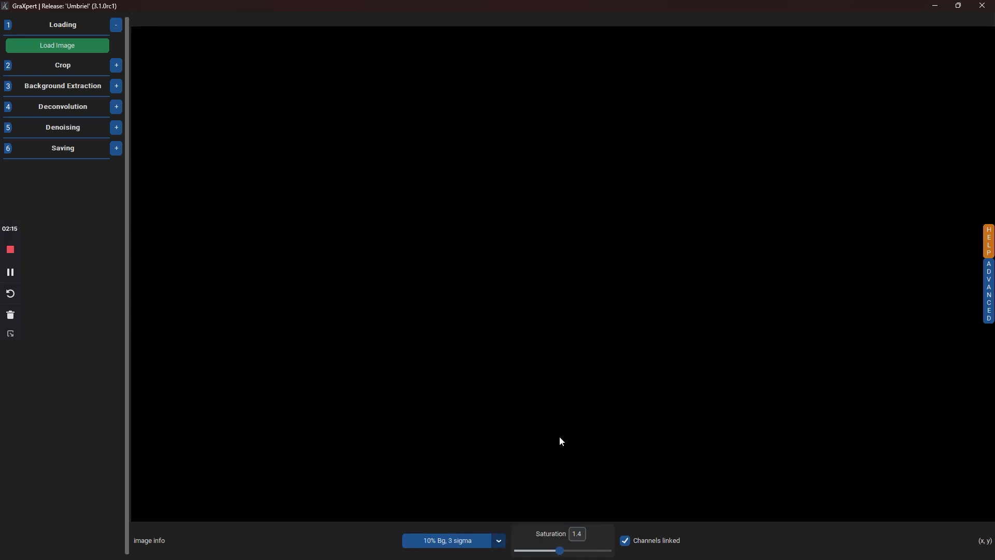
left_click(56, 46)
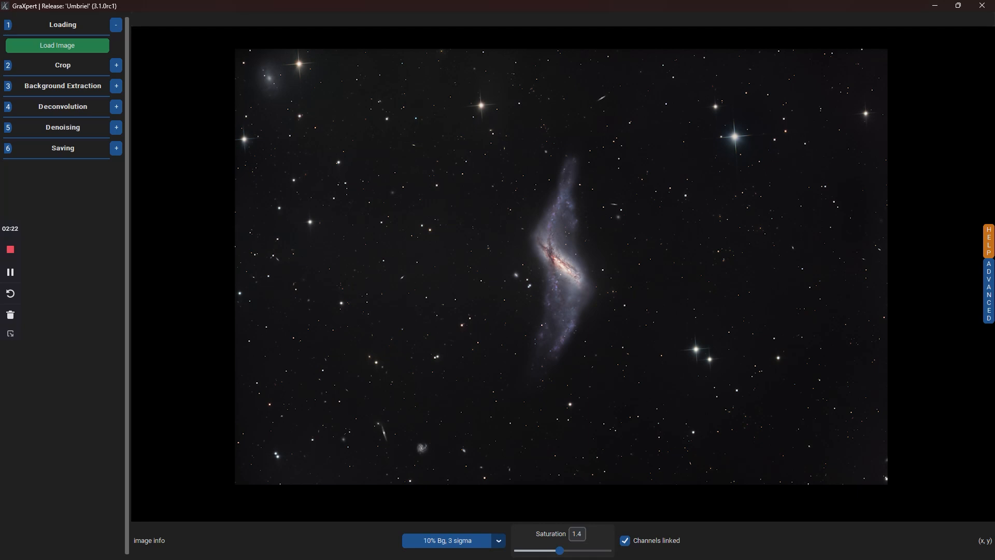
left_click(57, 45)
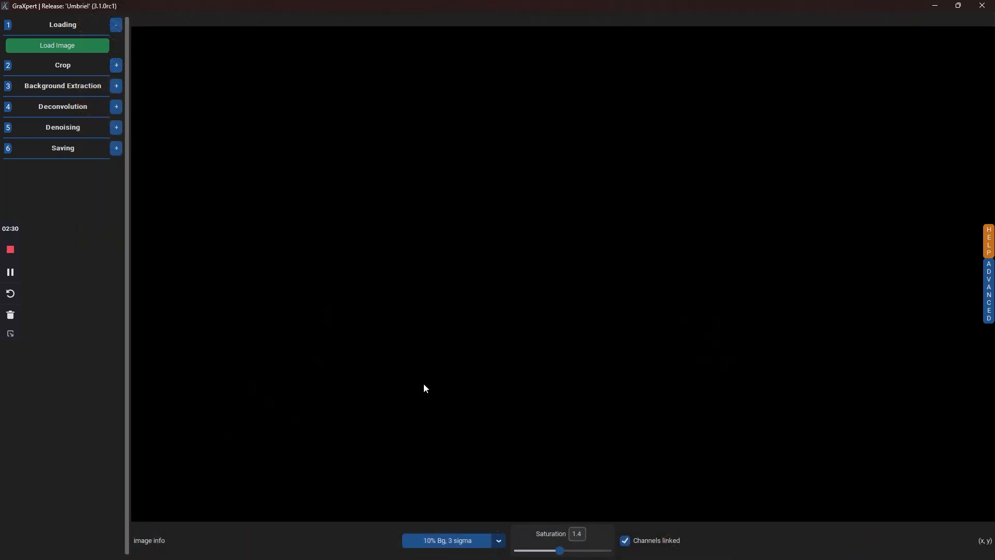
mouse_move(392, 335)
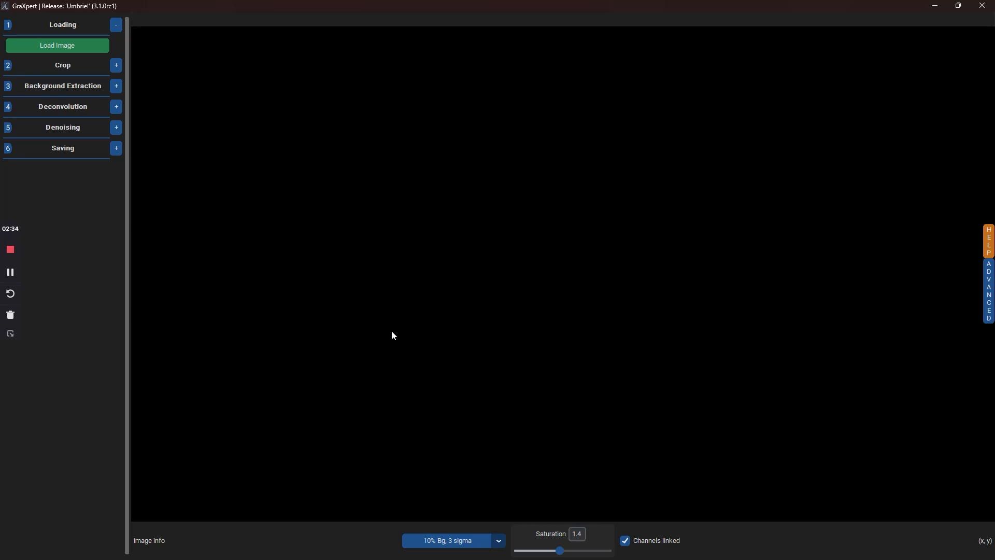
mouse_move(57, 45)
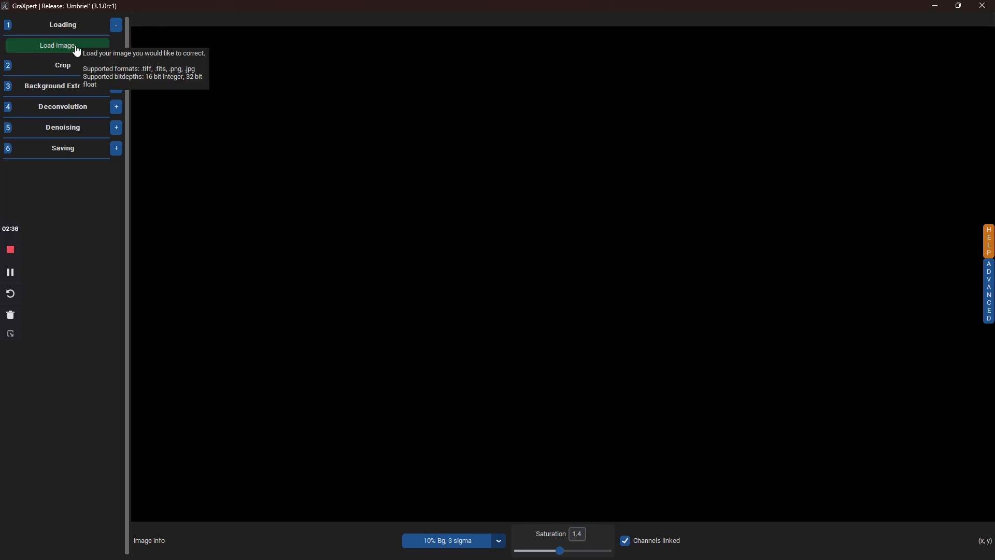
left_click(56, 45)
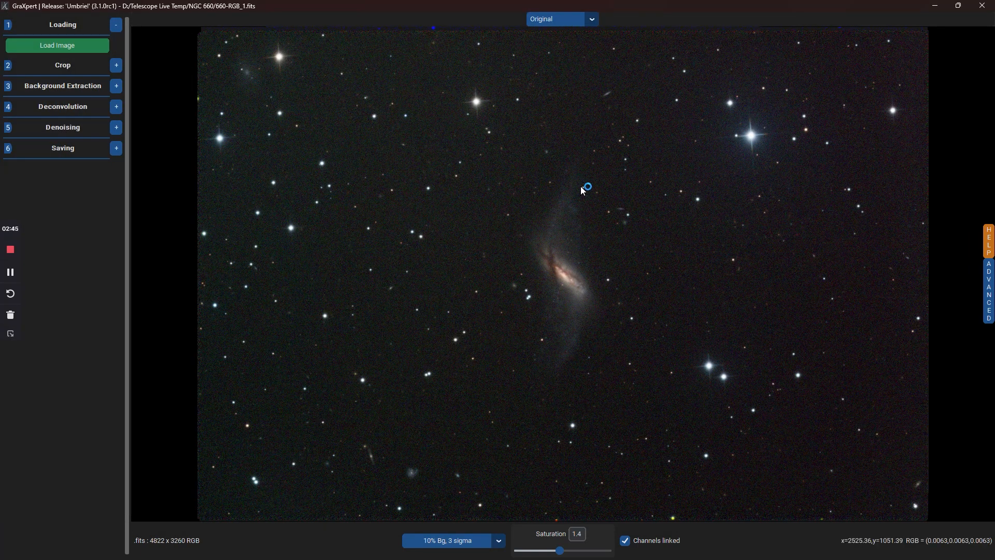
mouse_move(643, 289)
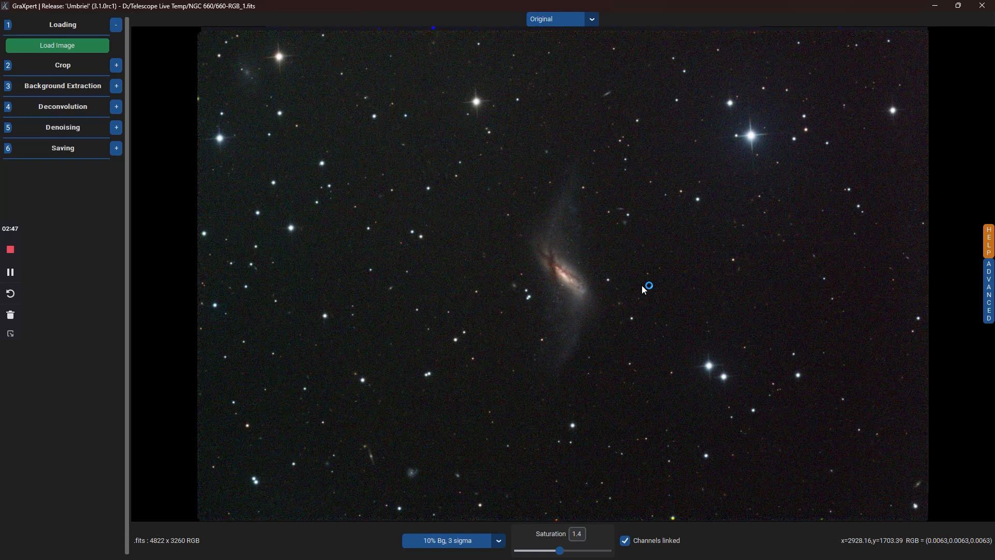
mouse_move(643, 289)
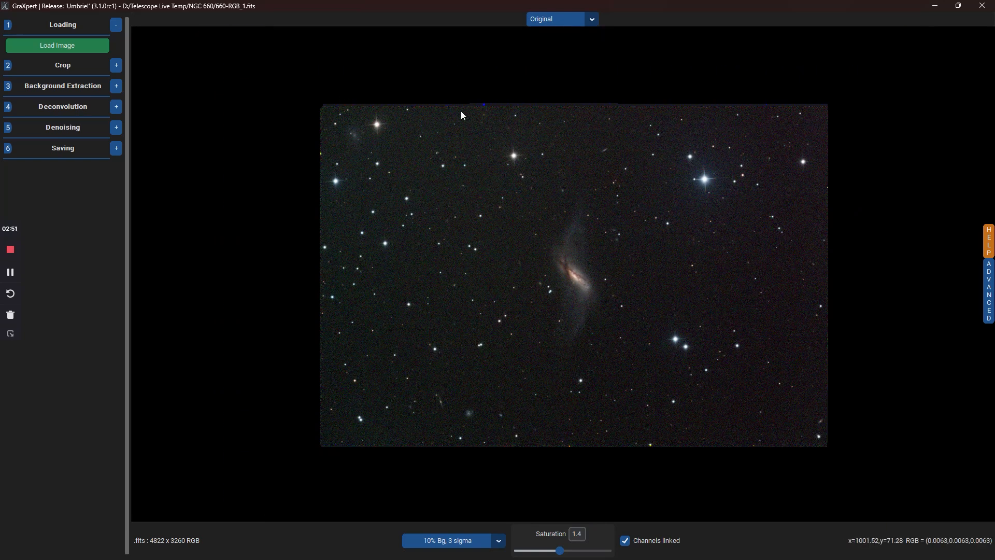
mouse_move(519, 438)
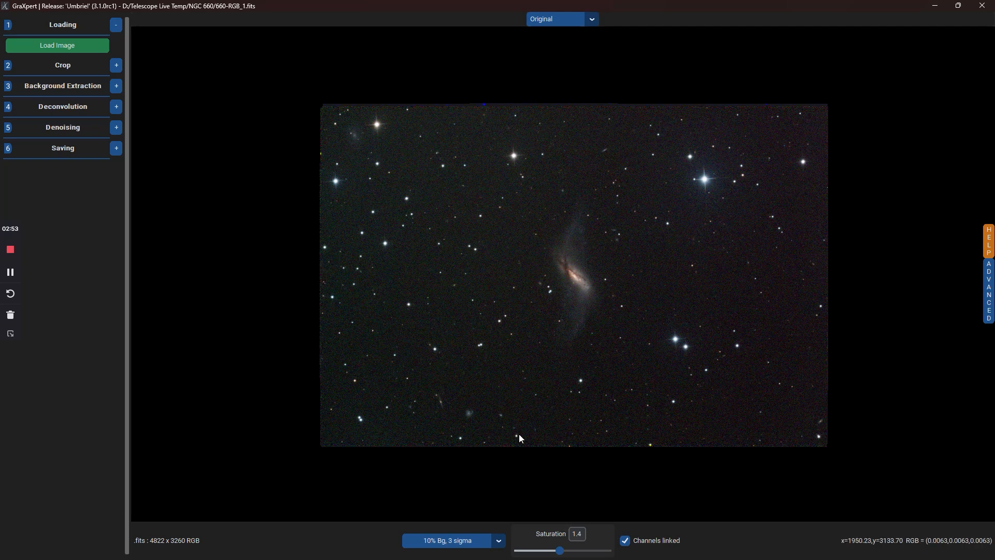
mouse_move(313, 119)
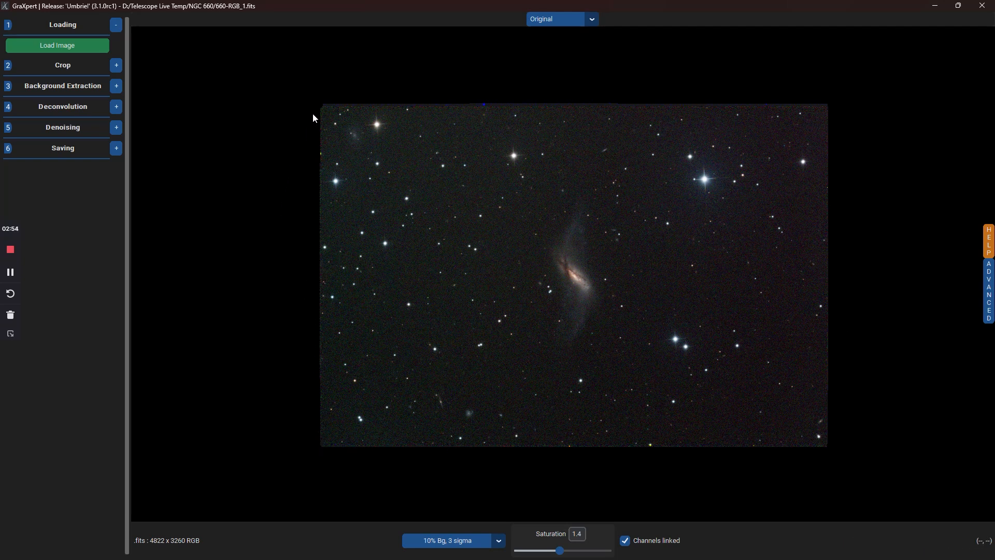
mouse_move(293, 159)
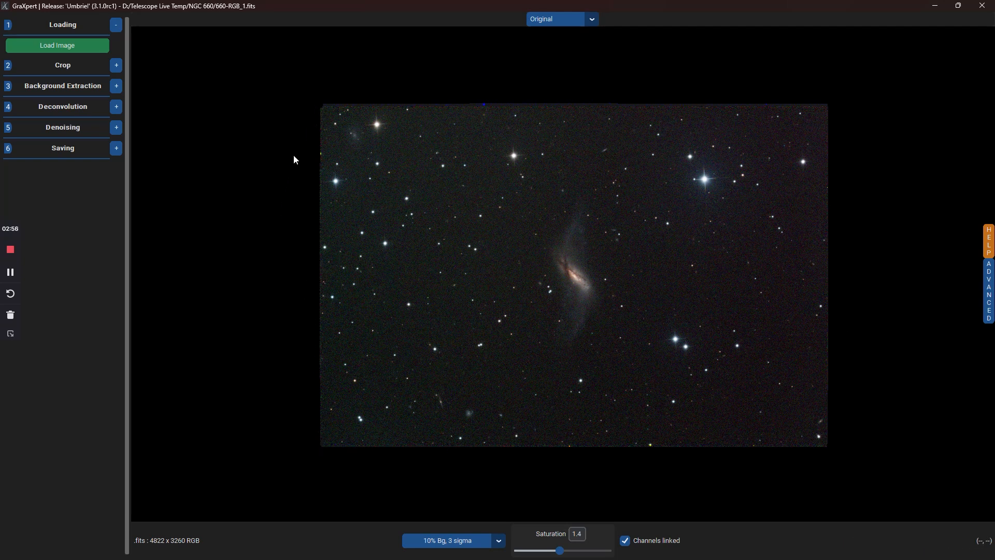
mouse_move(286, 188)
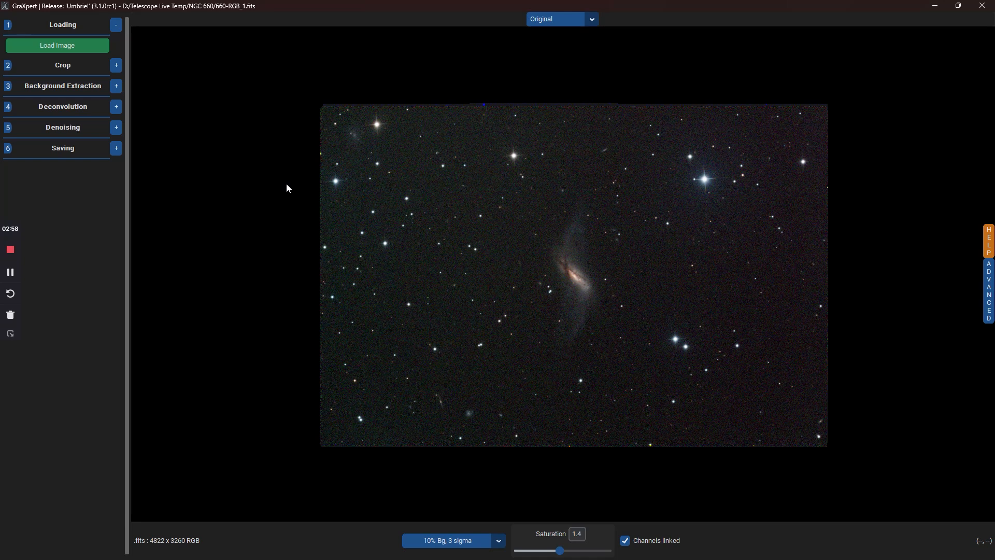
mouse_move(494, 109)
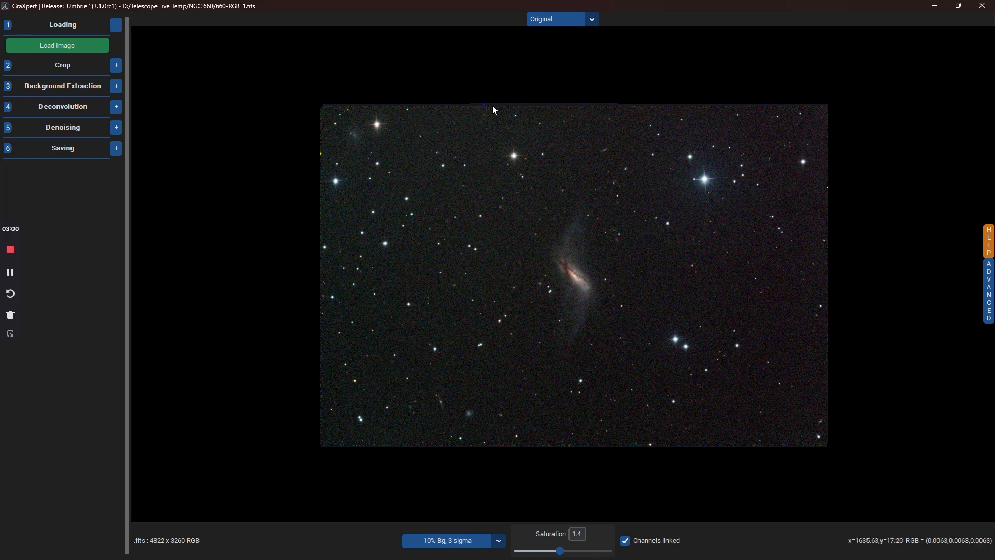
mouse_move(291, 182)
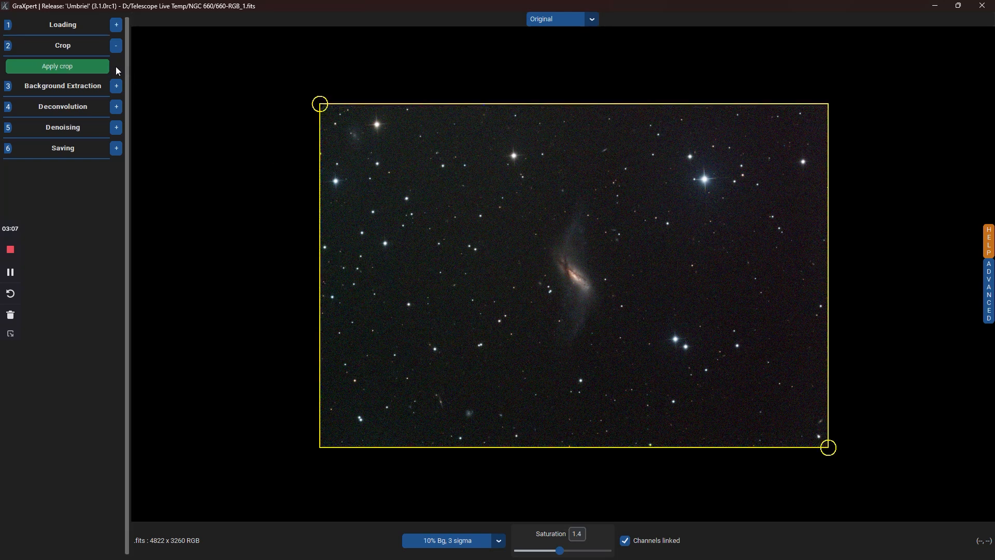
mouse_move(235, 212)
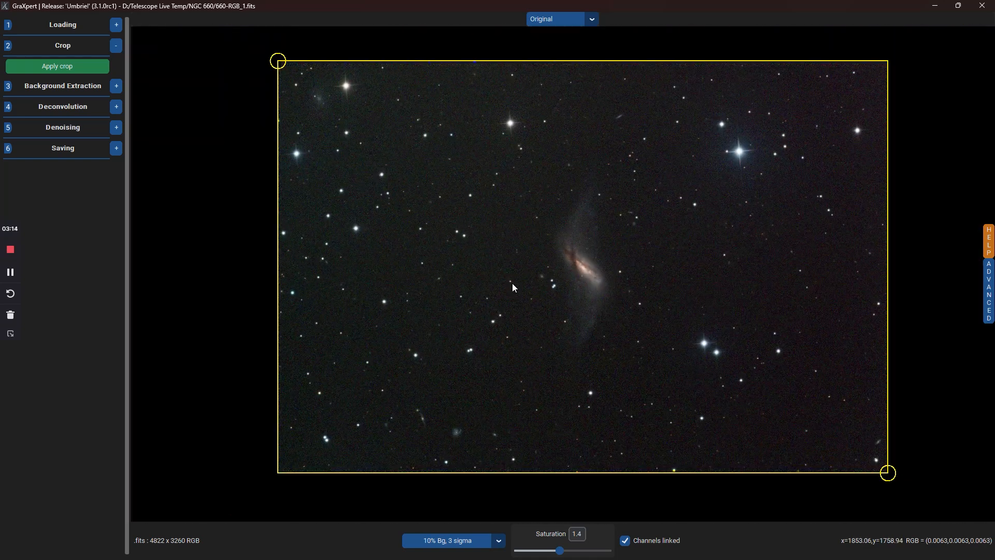
mouse_move(261, 91)
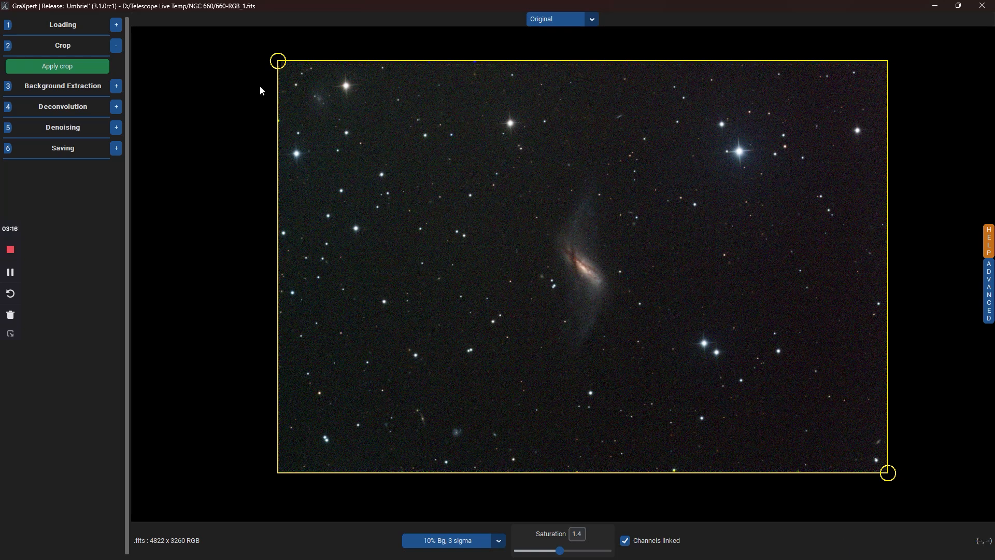
mouse_move(667, 82)
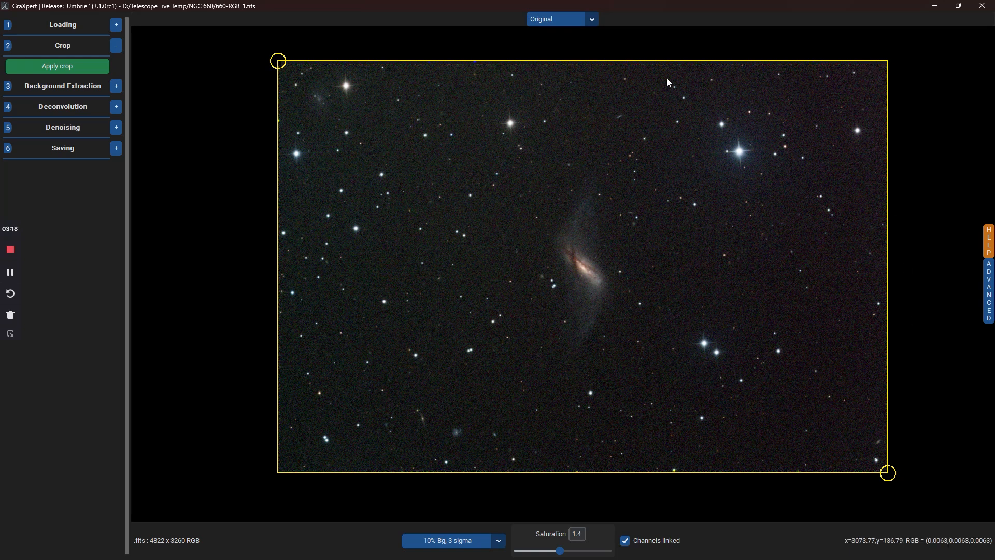
mouse_move(601, 495)
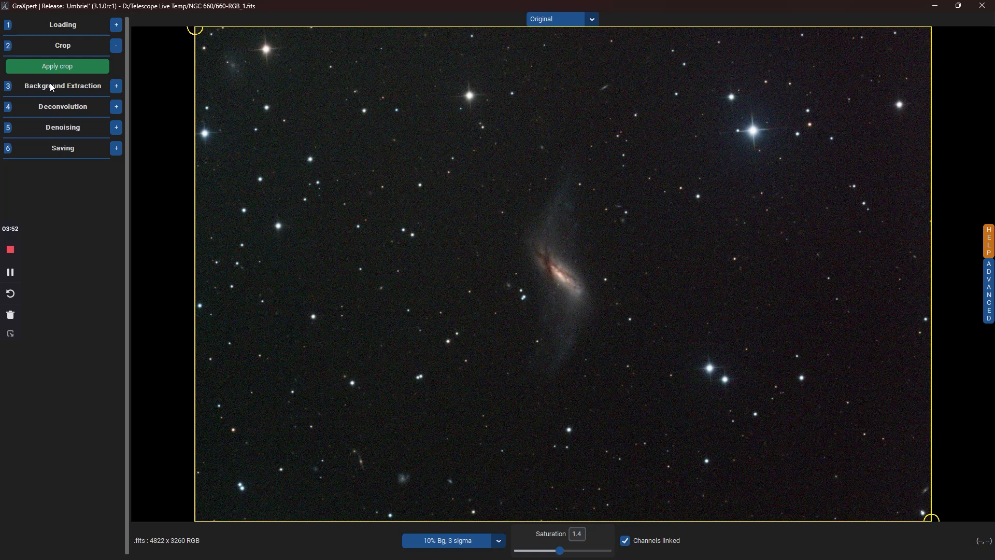
mouse_move(107, 93)
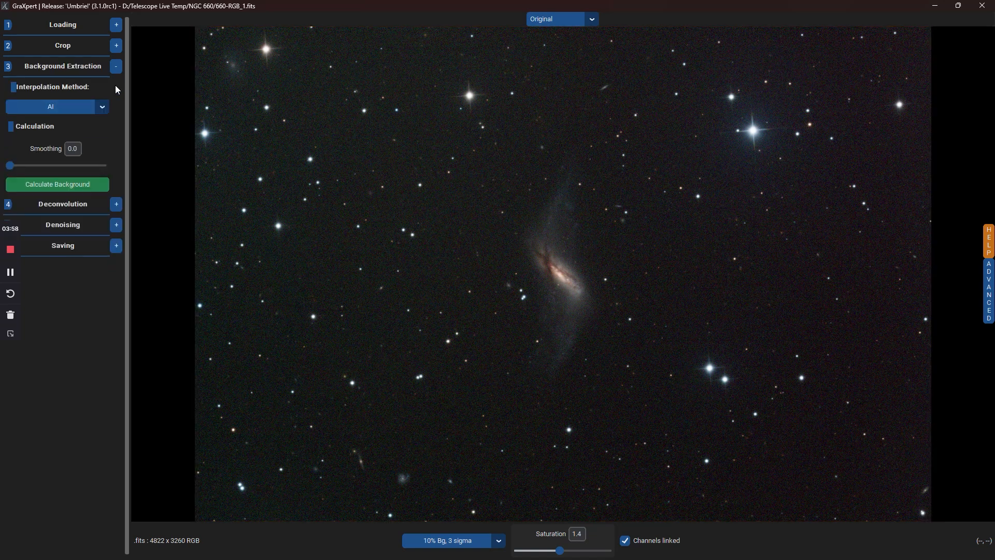
mouse_move(330, 212)
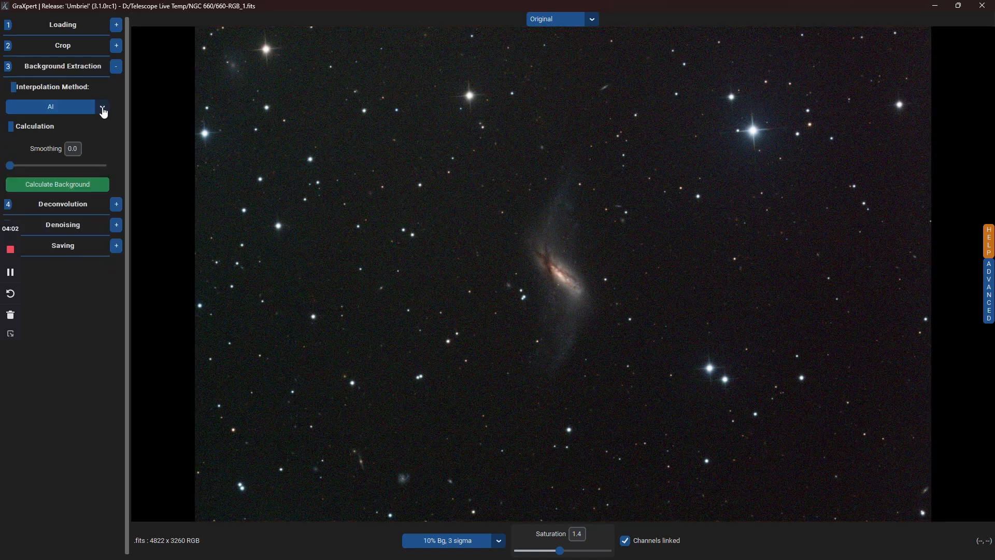
Choose AI from the Interpolation Method dropdown for background extraction
left_click(101, 107)
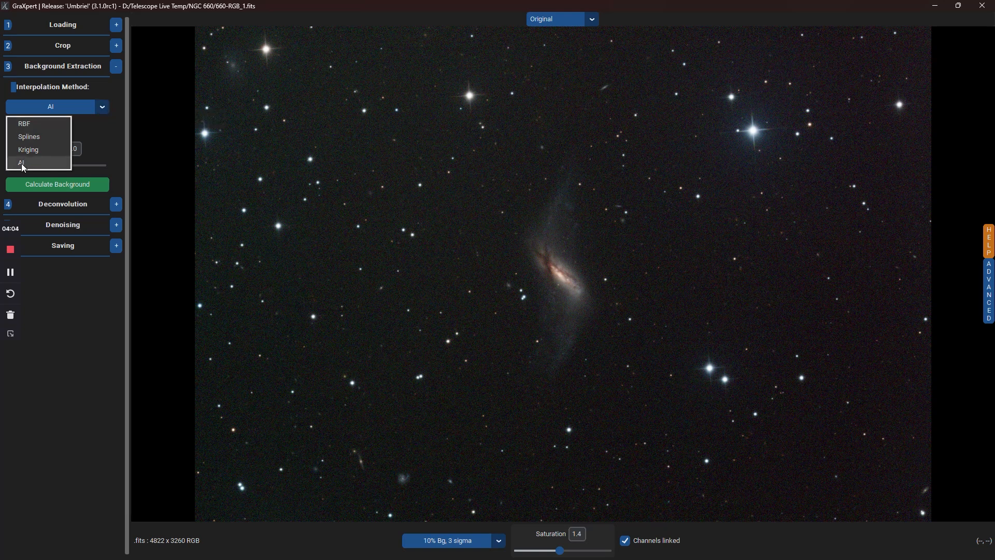
left_click(21, 164)
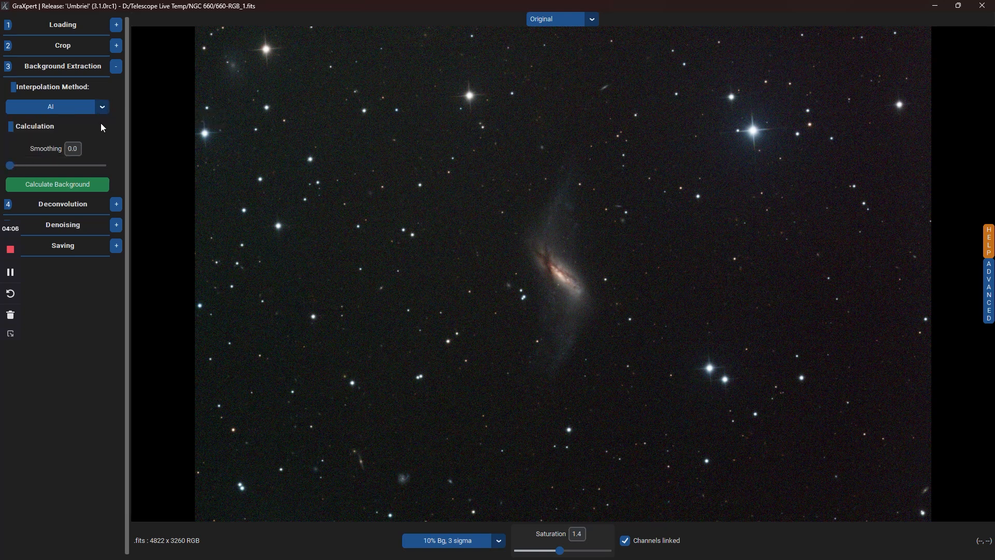
mouse_move(57, 107)
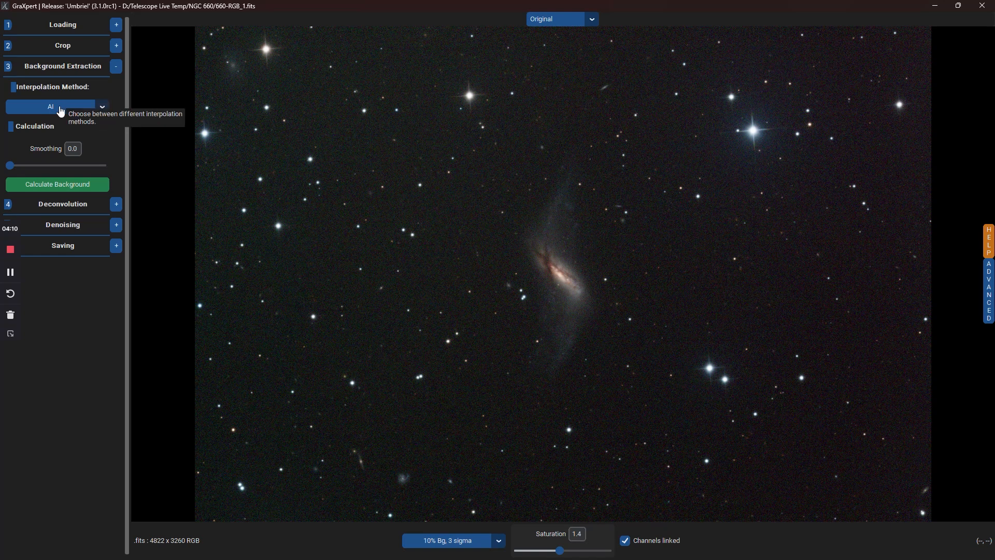
mouse_move(109, 132)
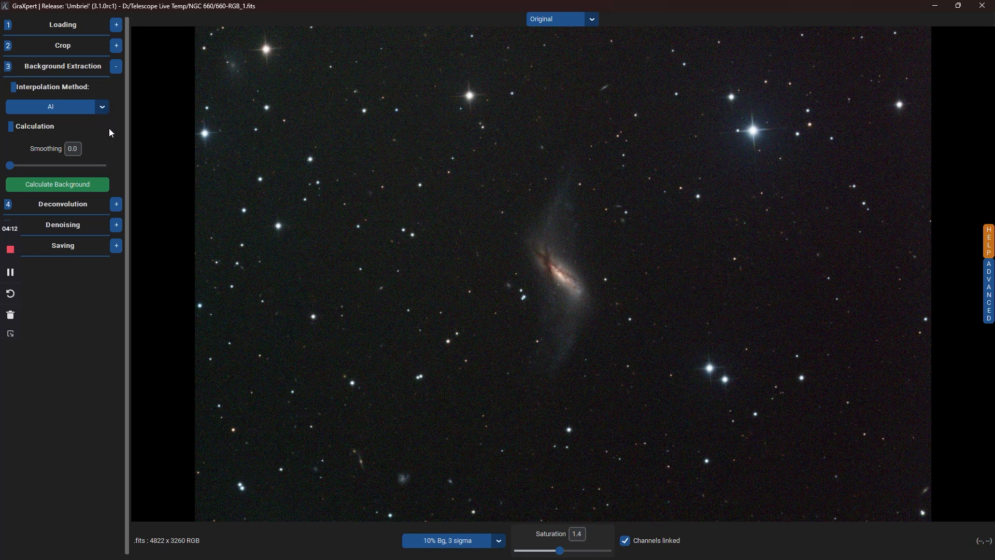
mouse_move(359, 219)
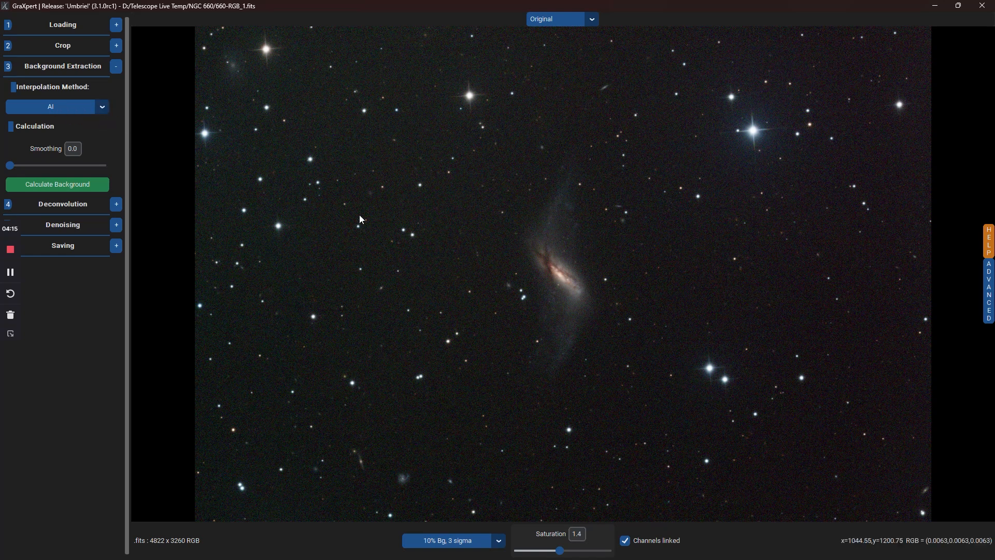
mouse_move(919, 471)
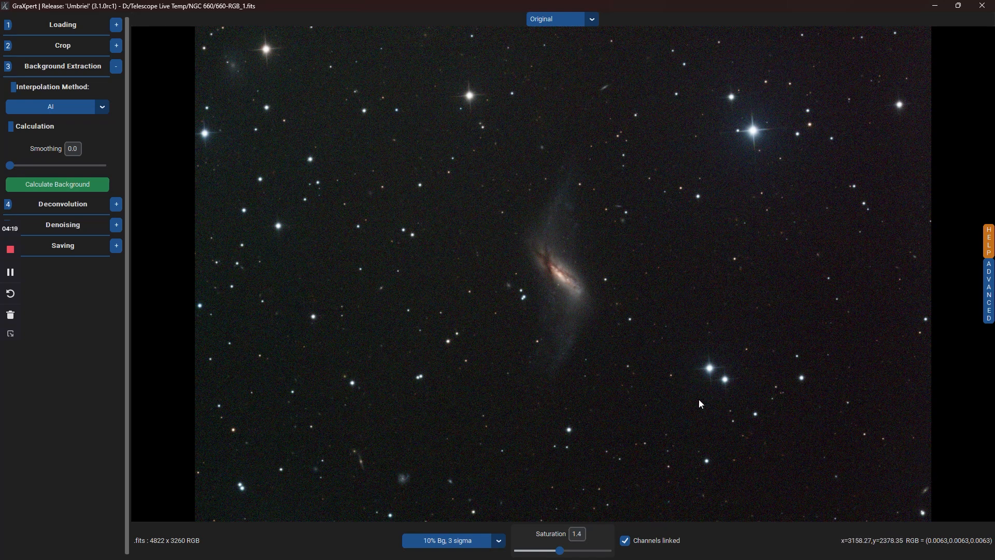
mouse_move(446, 345)
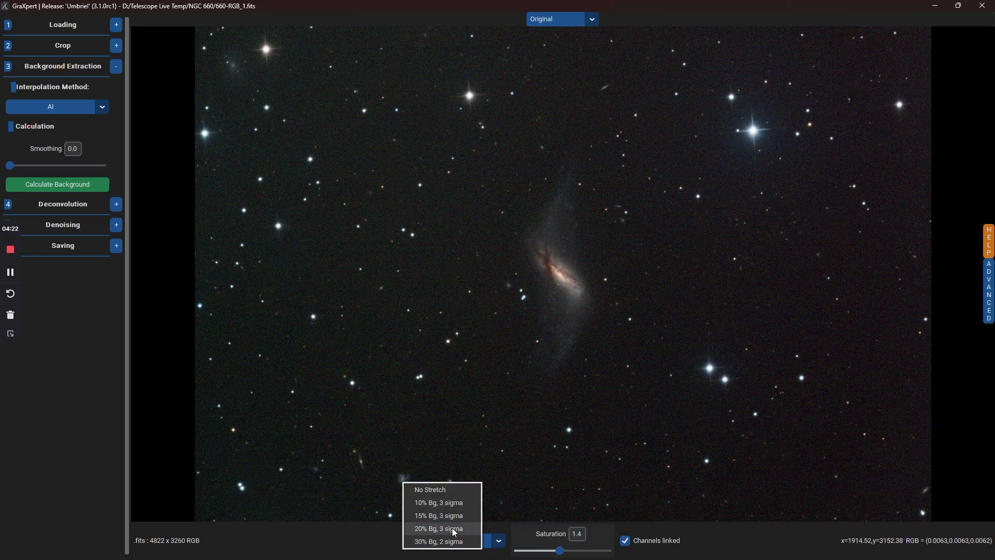
Apply the 20% Bg, 3 sigma display stretch and reopen the stretch presets
left_click(438, 528)
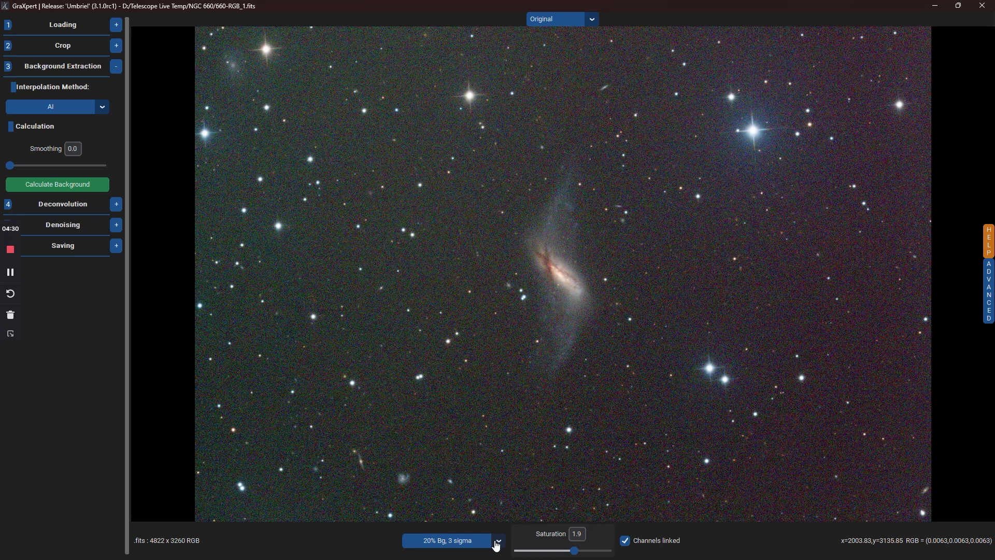
left_click(498, 545)
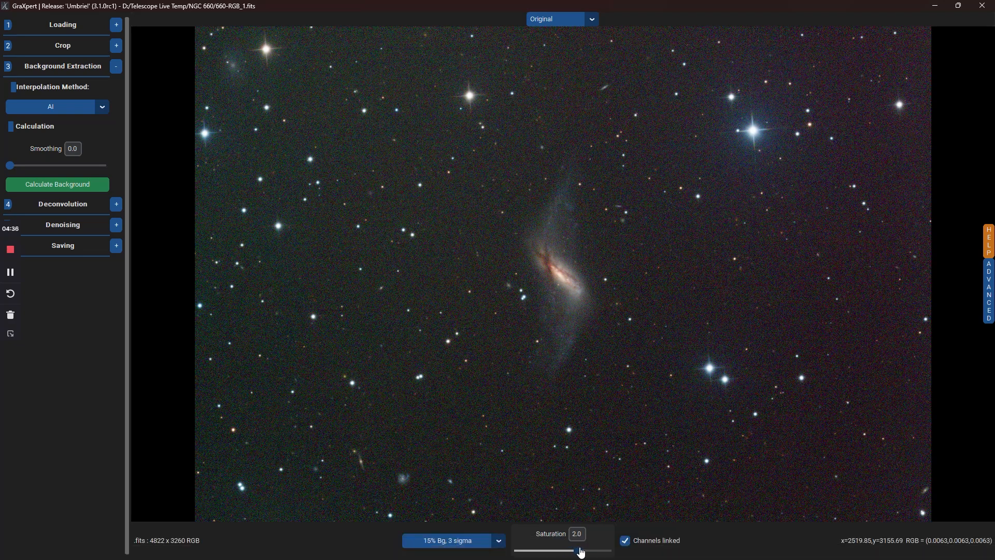
mouse_move(172, 290)
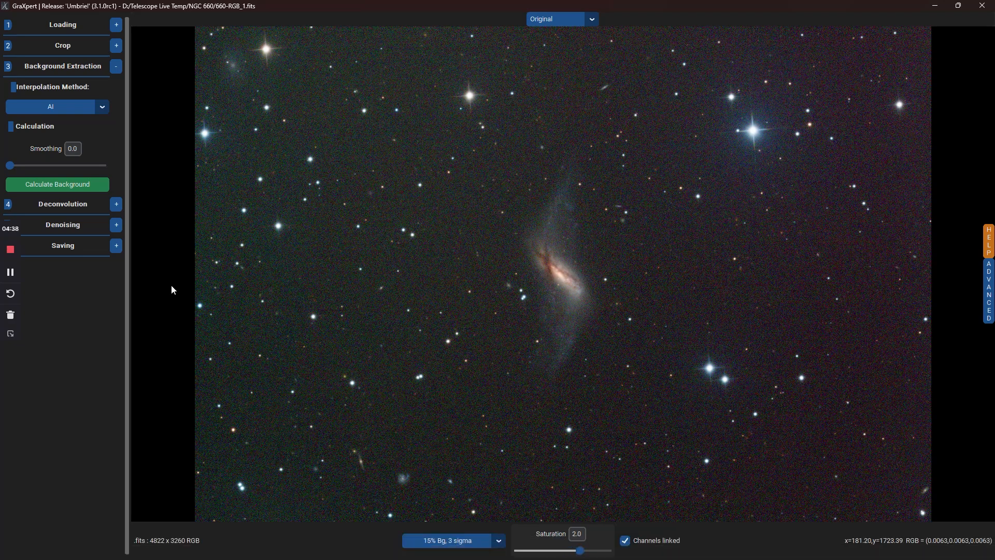
mouse_move(79, 158)
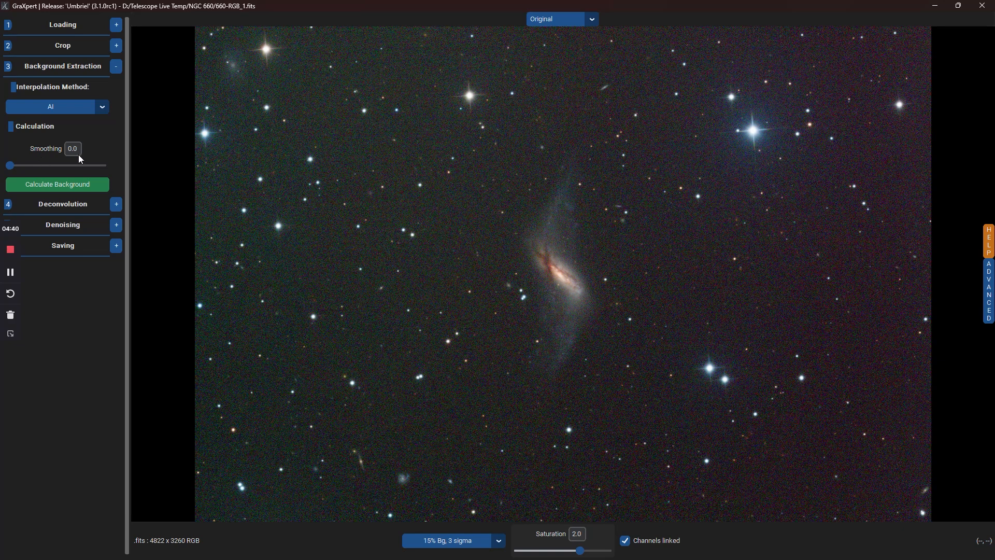
mouse_move(48, 154)
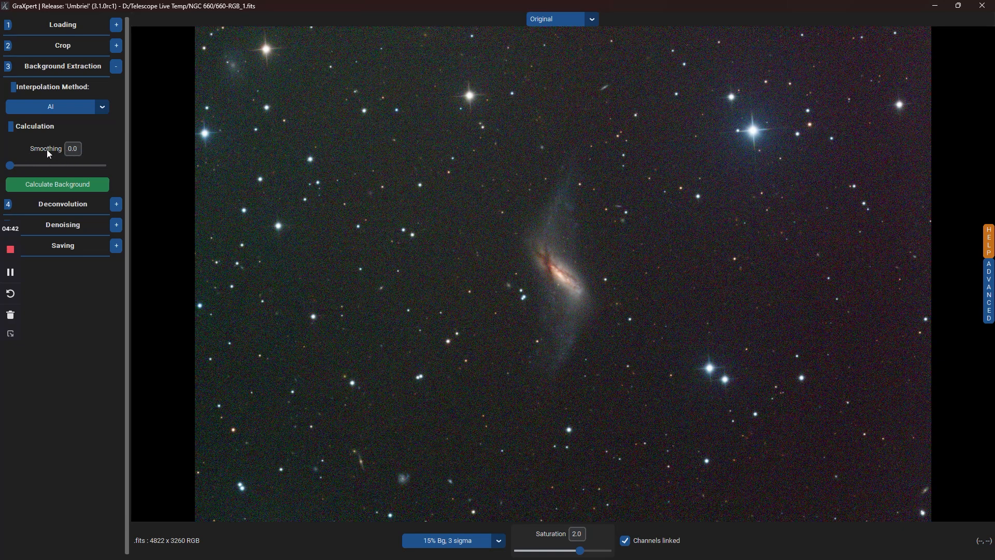
mouse_move(39, 164)
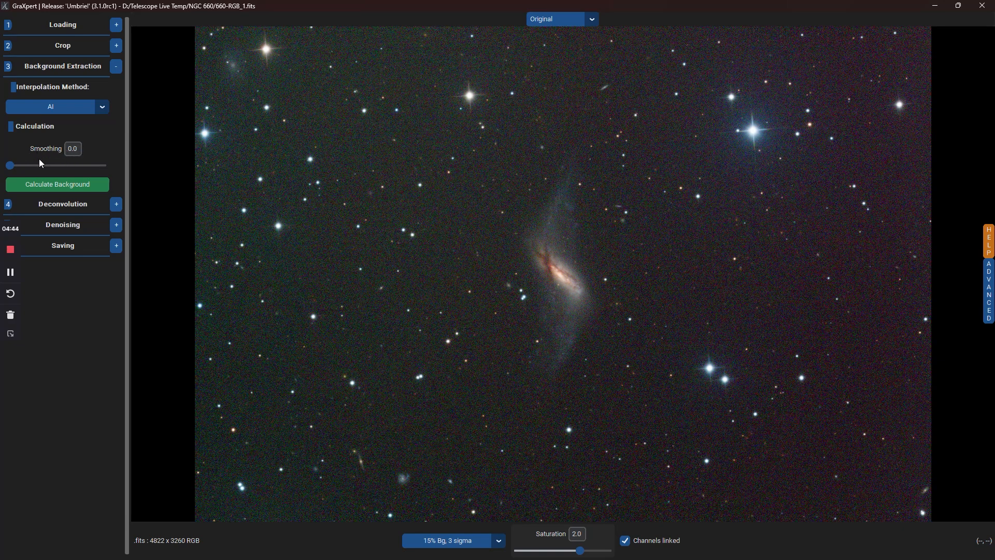
mouse_move(63, 331)
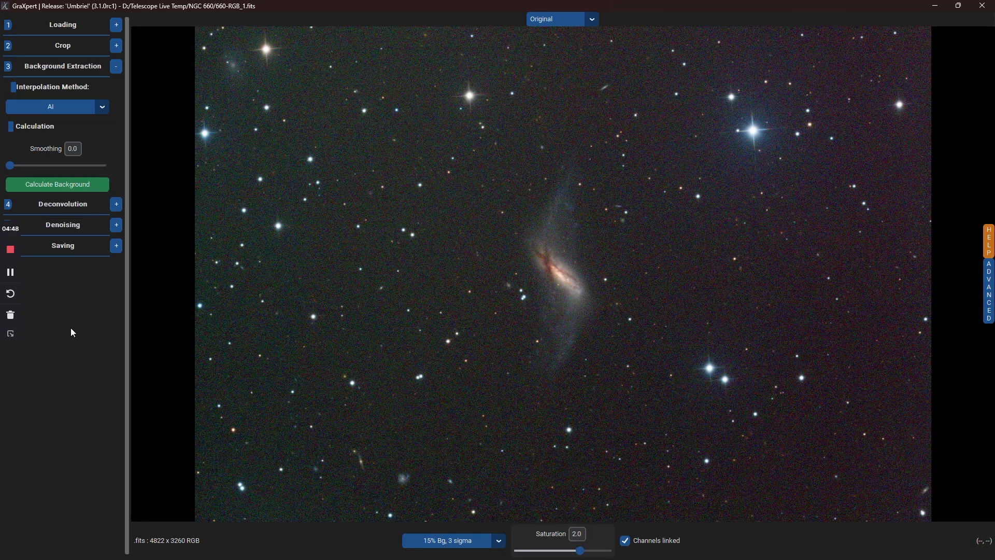
Calculate Background to remove the sky gradient using AI interpolation
left_click(57, 184)
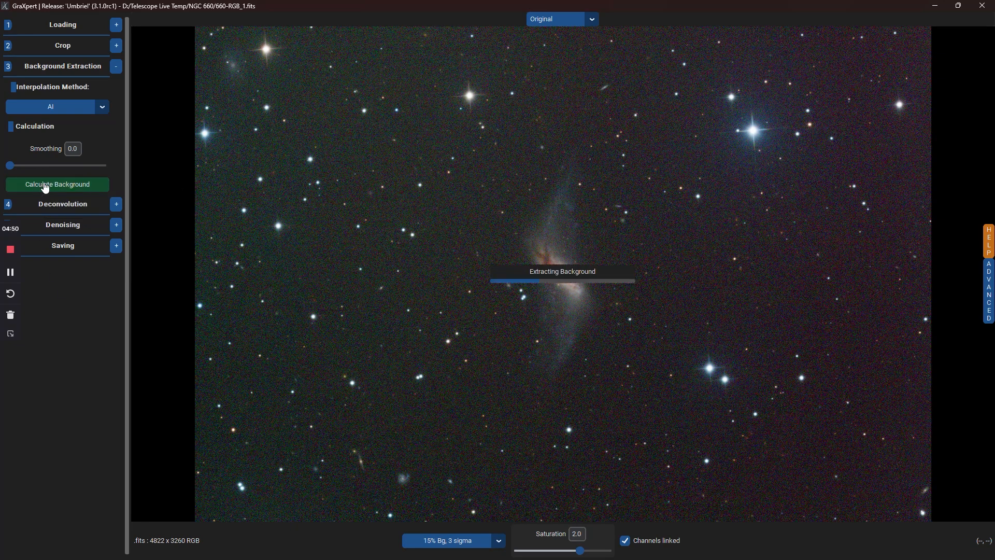
mouse_move(337, 360)
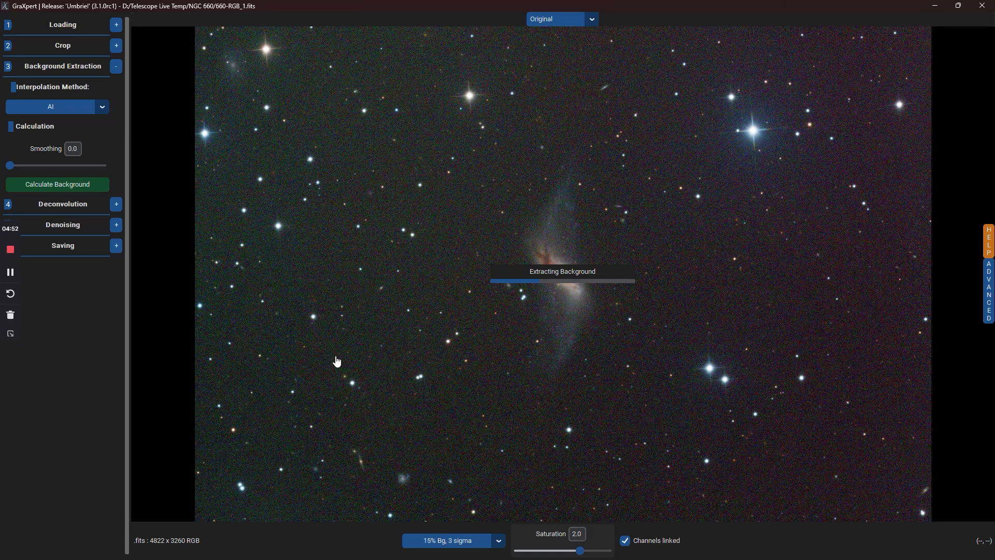
mouse_move(156, 375)
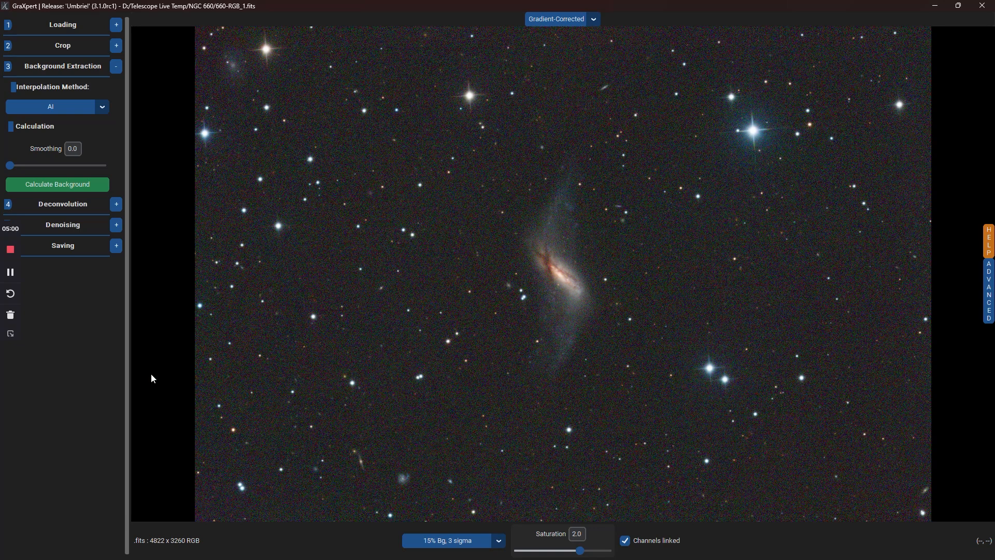
mouse_move(320, 358)
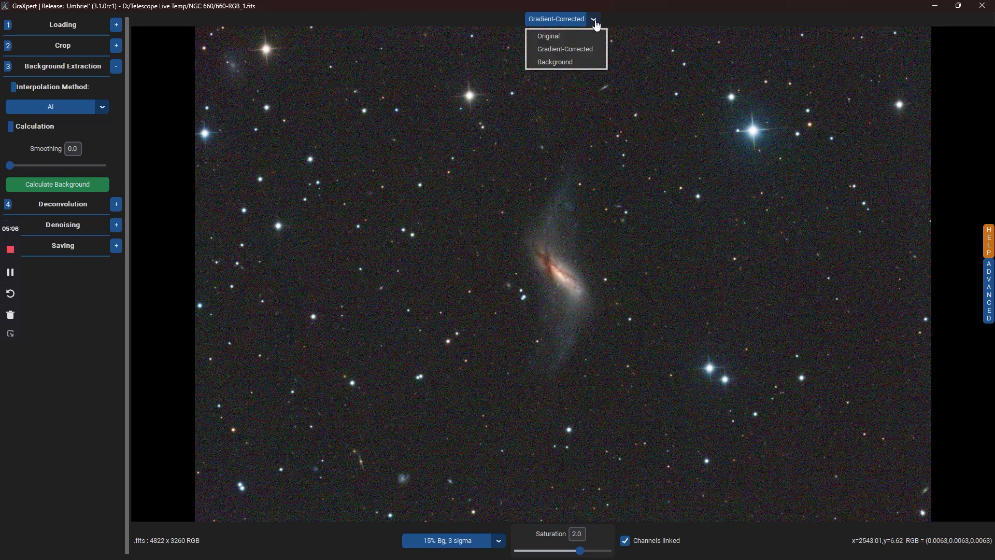
mouse_move(564, 36)
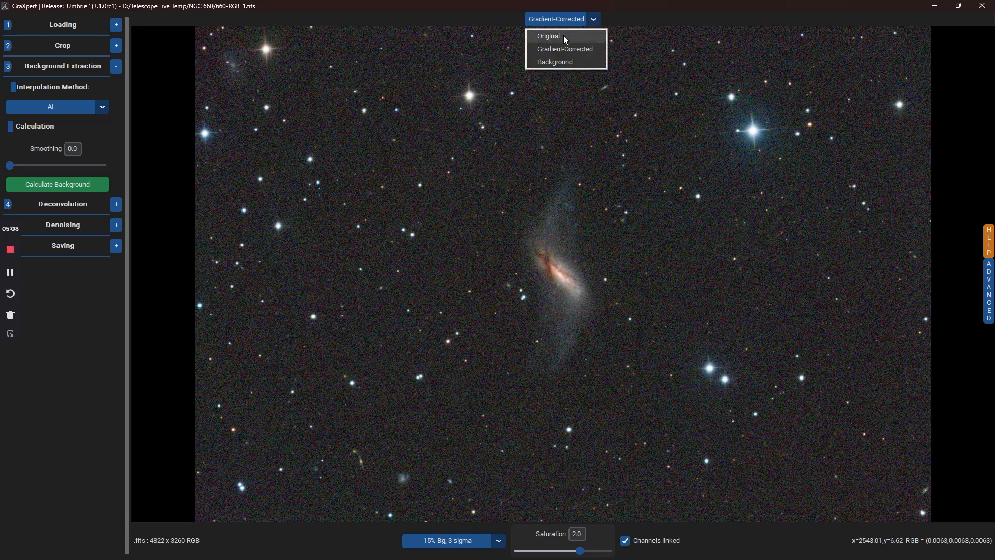
left_click(548, 36)
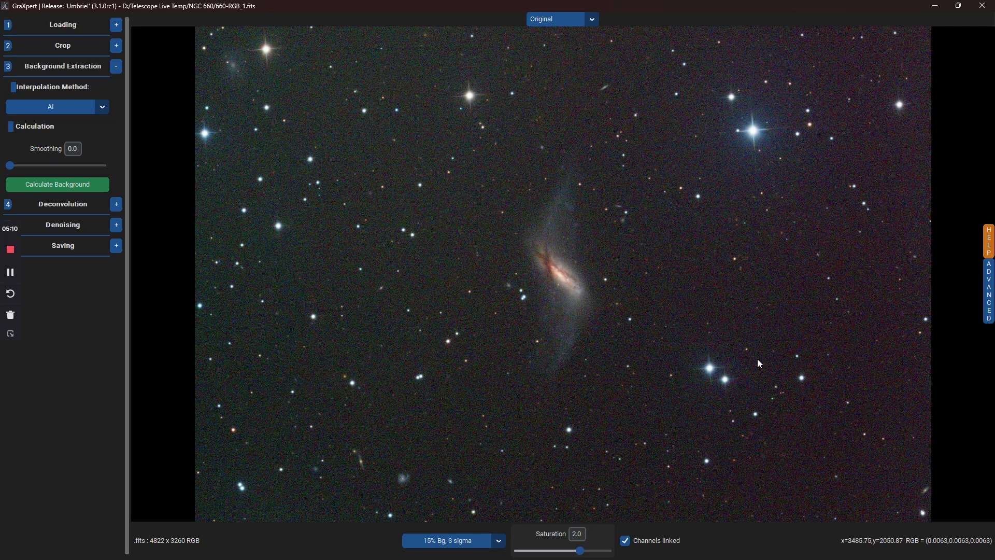
left_click(590, 19)
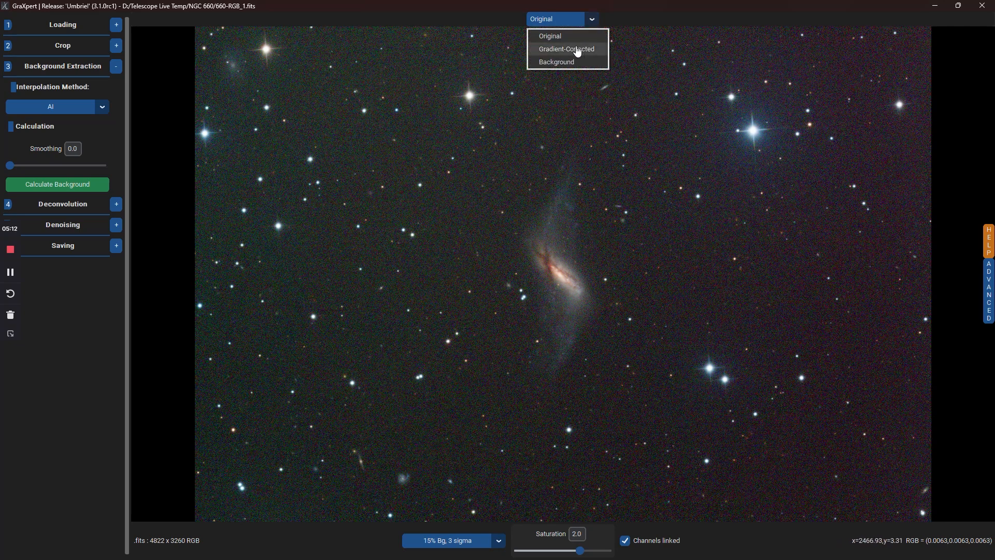
left_click(565, 49)
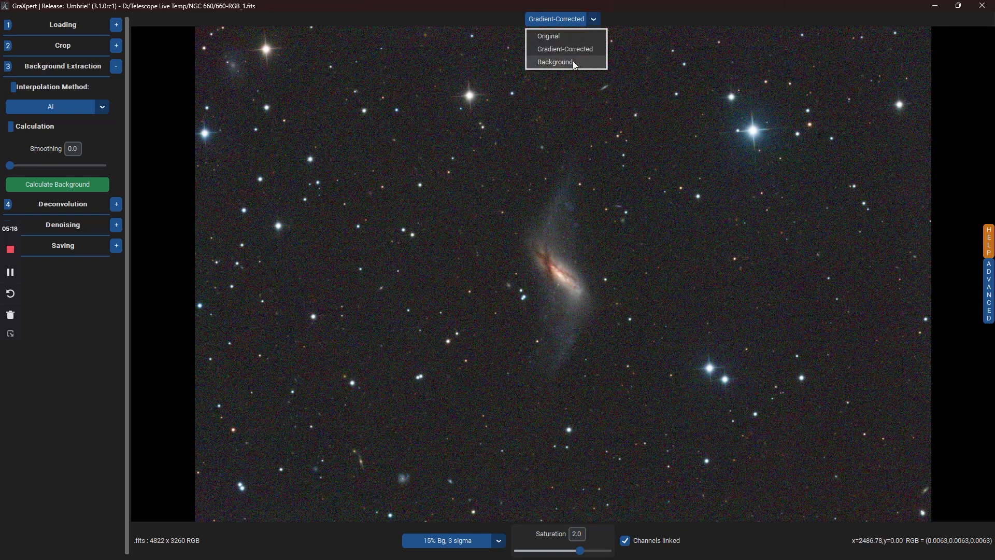
left_click(553, 62)
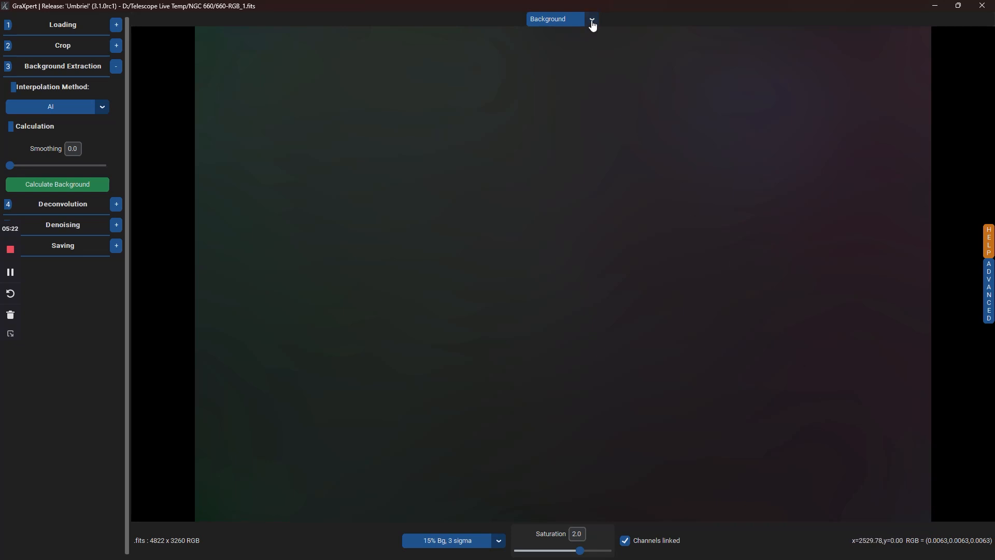
left_click(591, 19)
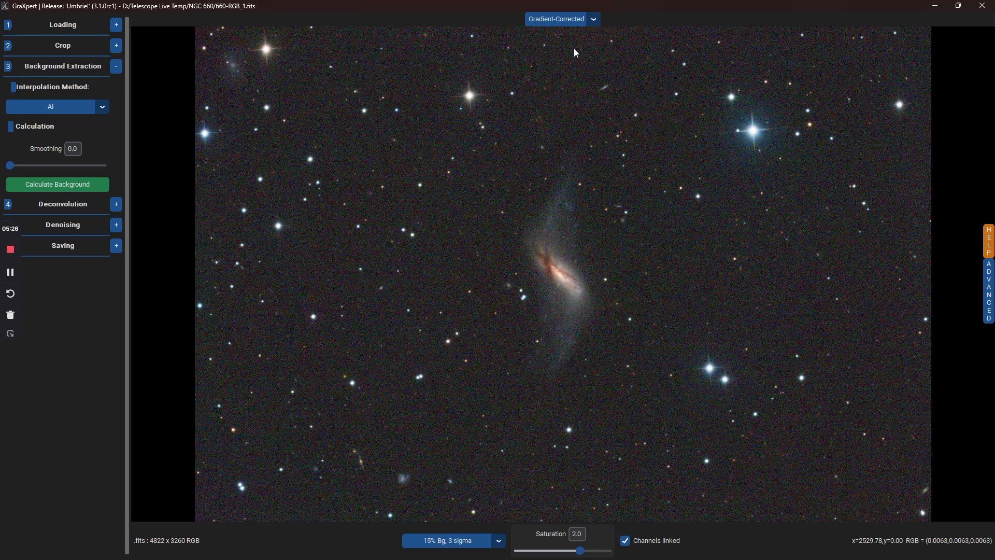
mouse_move(499, 543)
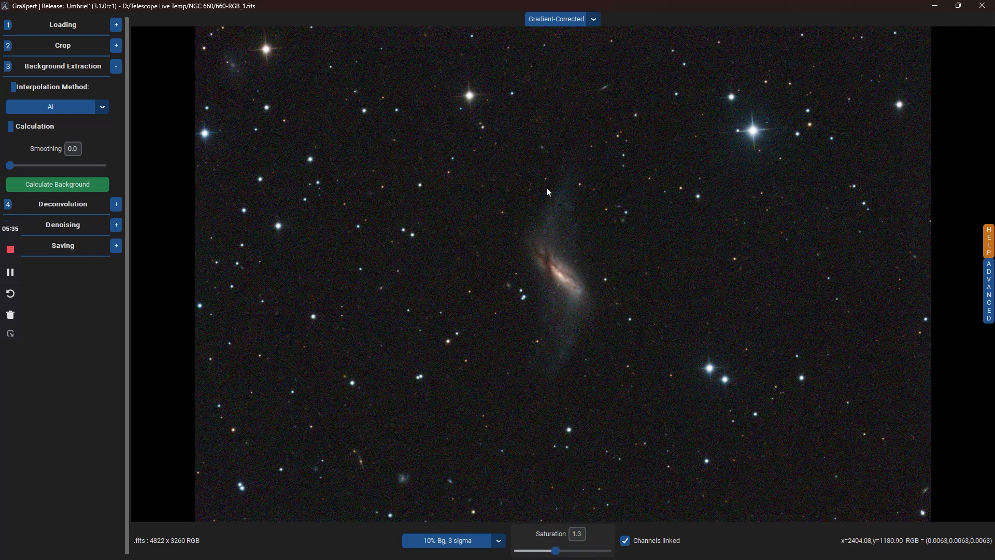
mouse_move(170, 250)
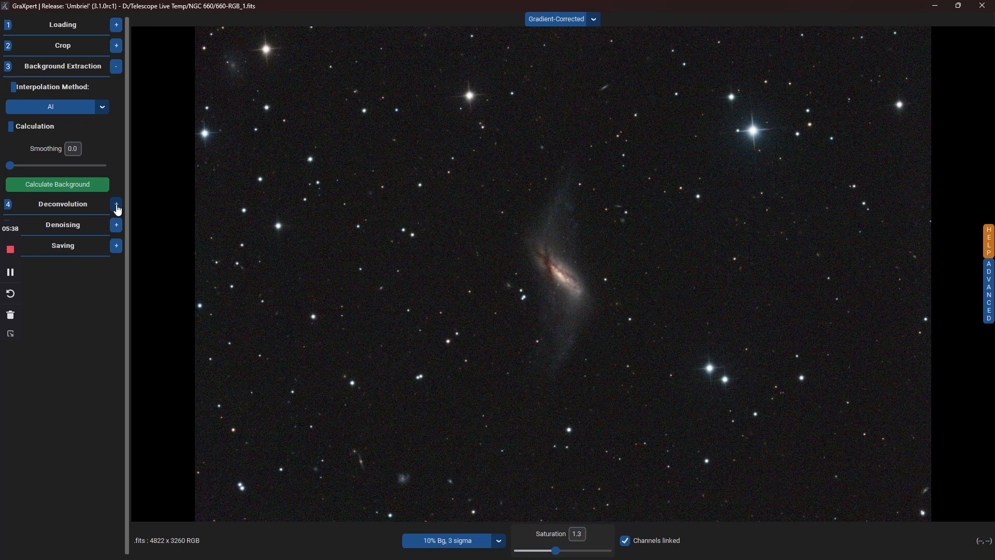
Deconvolve the image object-only at strength 0.7 and FWHM 4.8
left_click(117, 204)
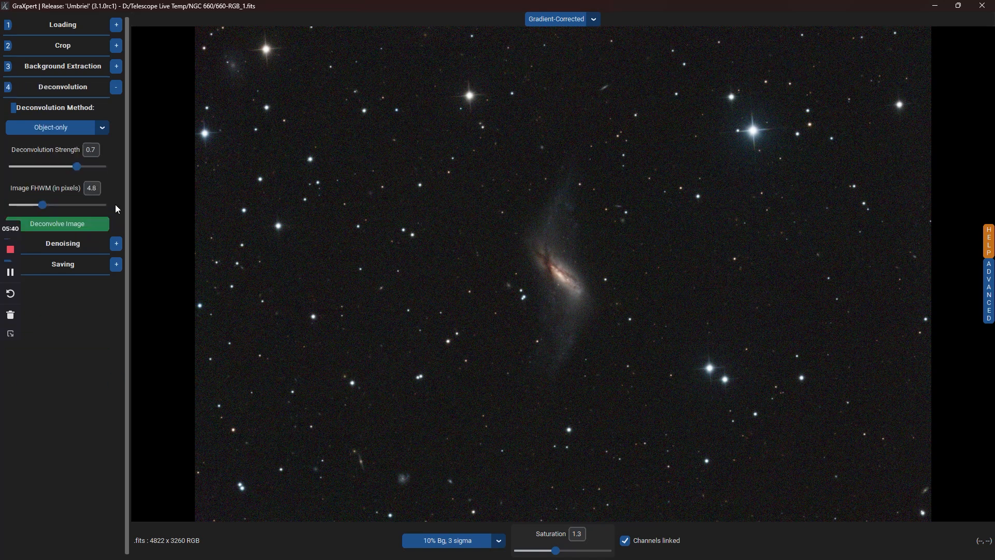
mouse_move(258, 296)
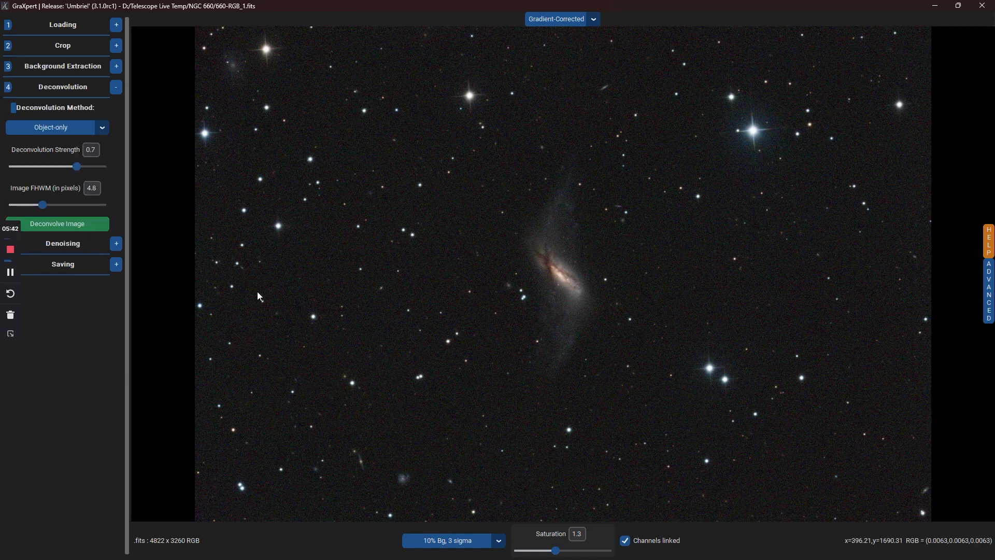
mouse_move(283, 239)
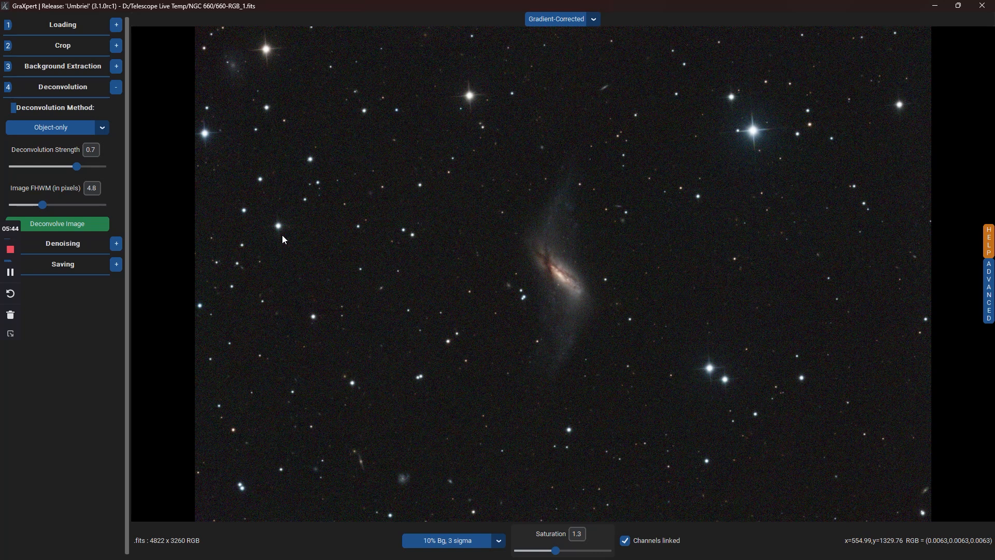
mouse_move(3, 167)
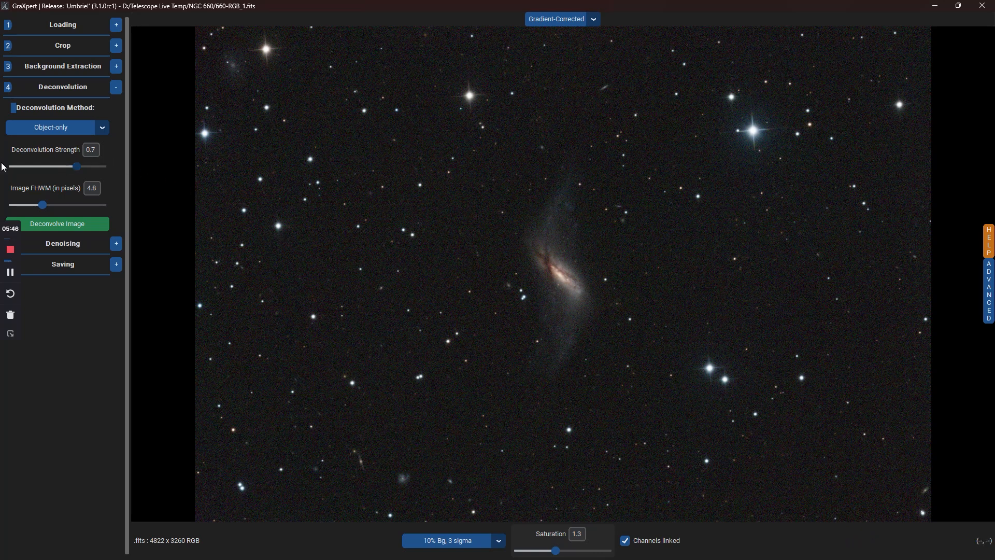
mouse_move(30, 191)
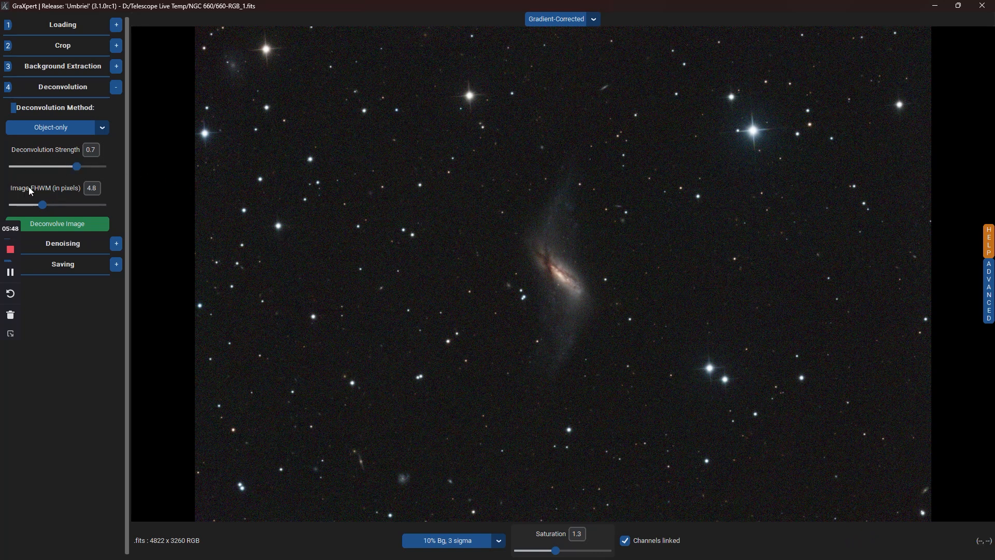
mouse_move(111, 195)
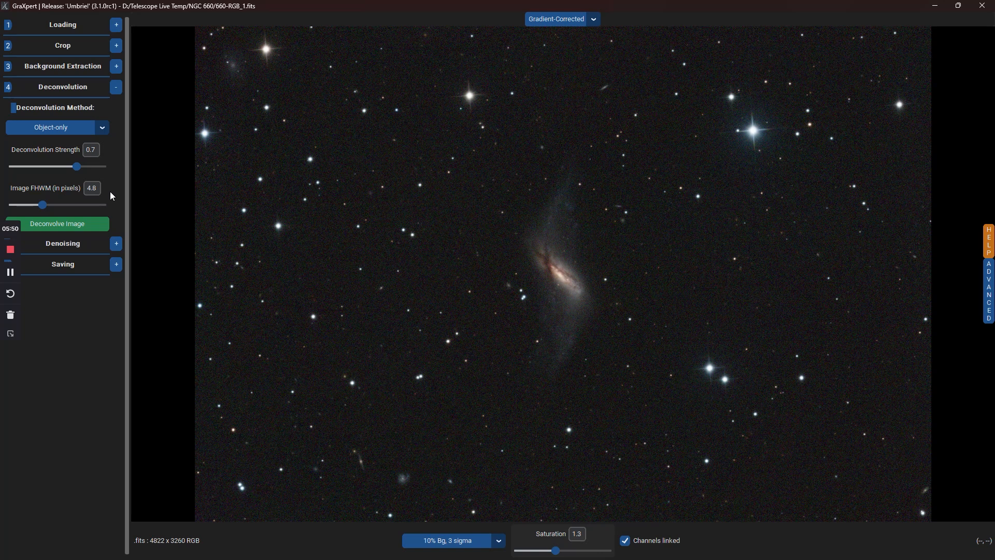
left_click(57, 224)
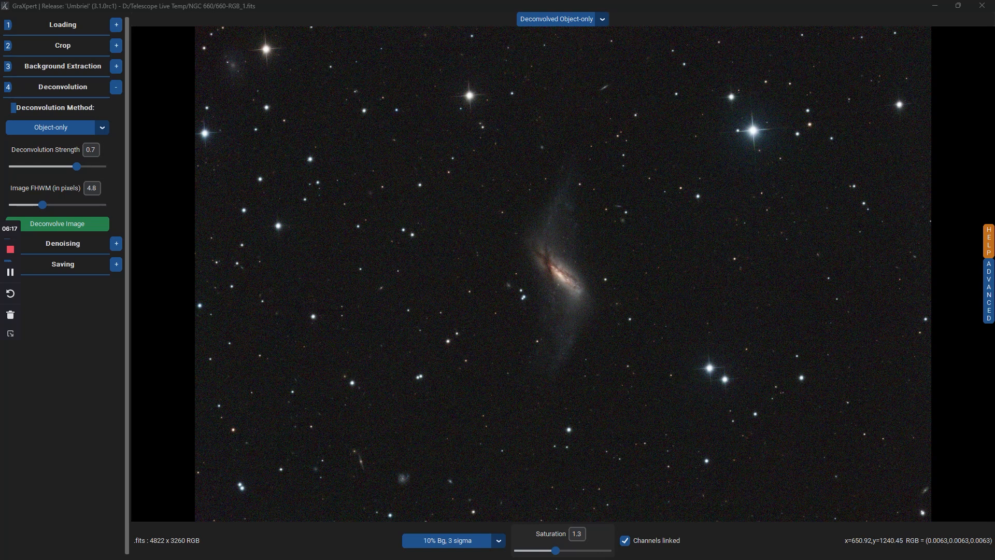
left_click(602, 18)
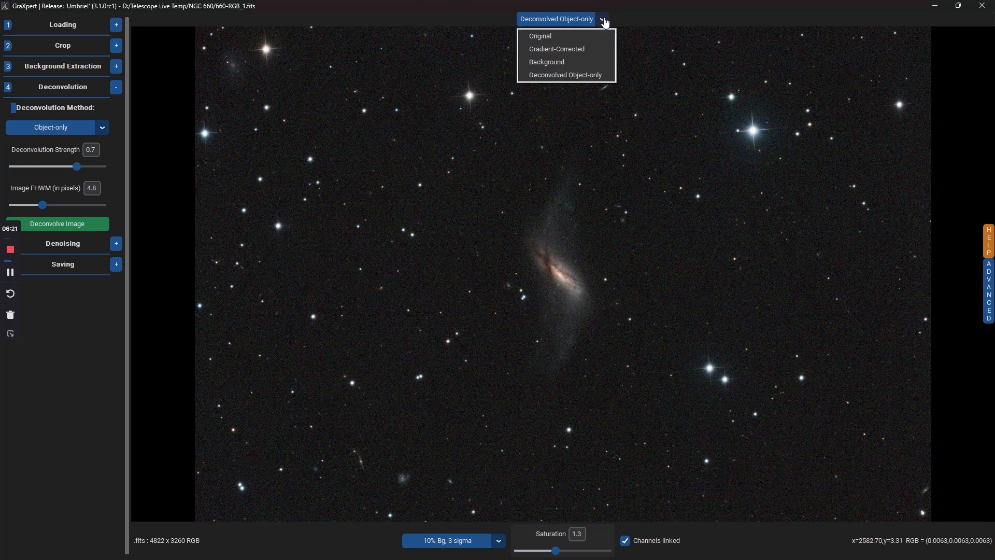
left_click(540, 36)
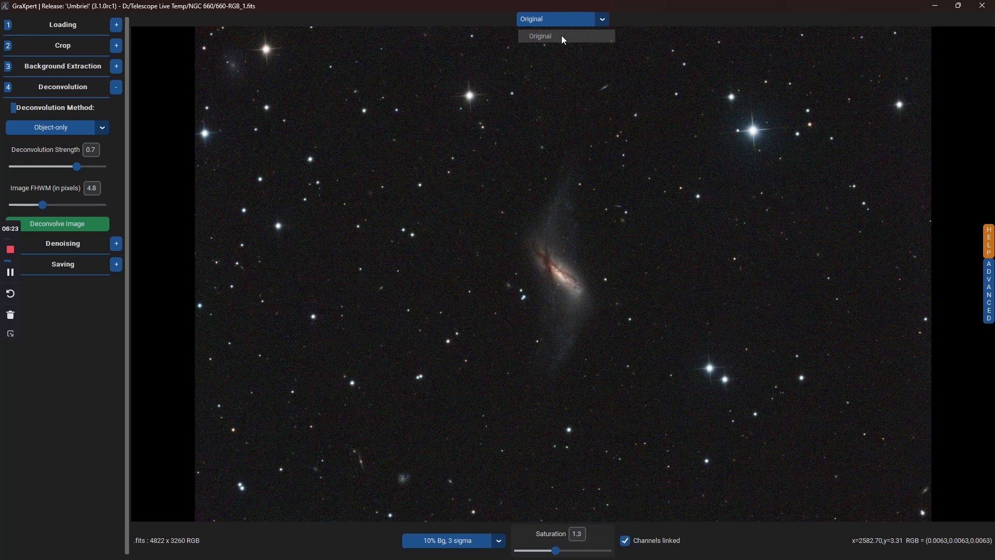
left_click(539, 36)
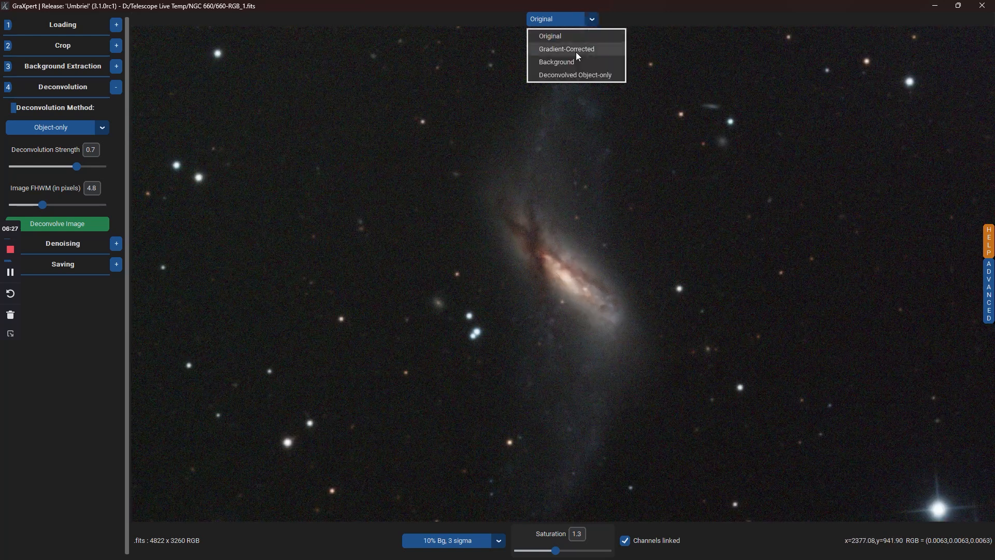
left_click(574, 74)
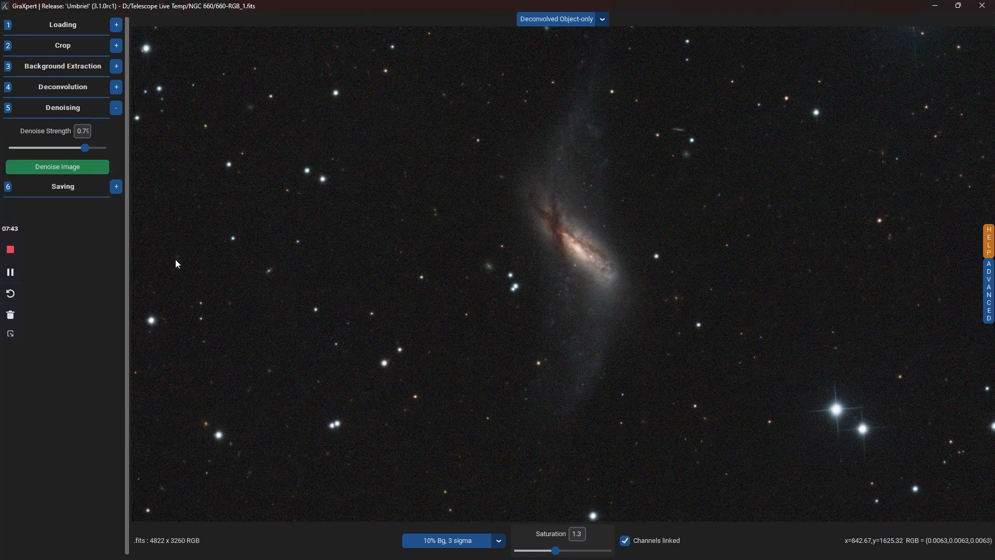
mouse_move(337, 308)
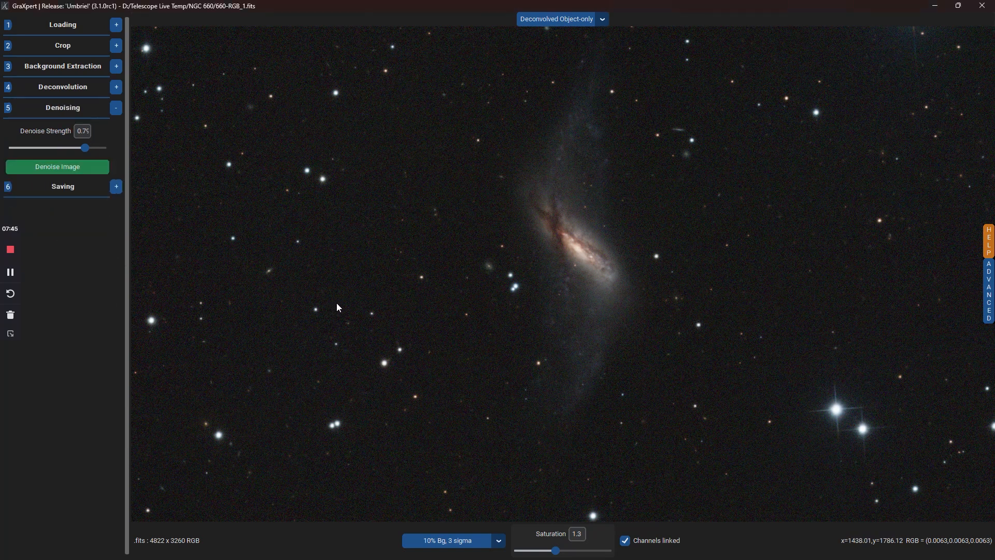
mouse_move(111, 153)
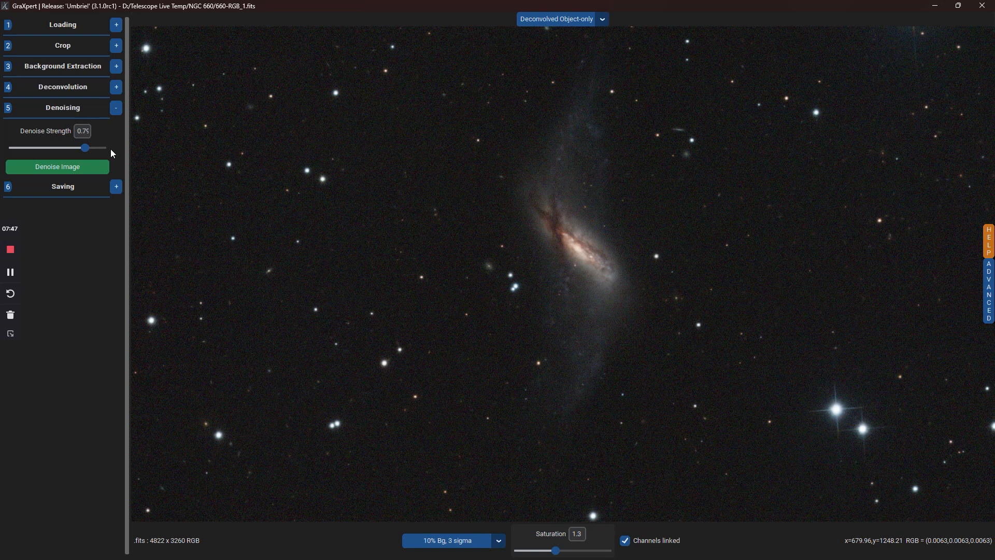
mouse_move(63, 154)
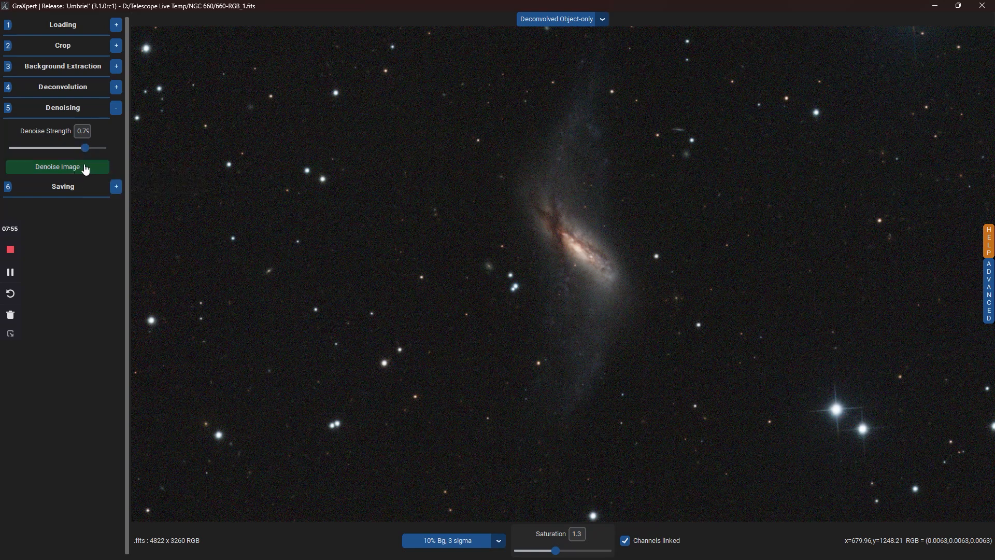
mouse_move(84, 166)
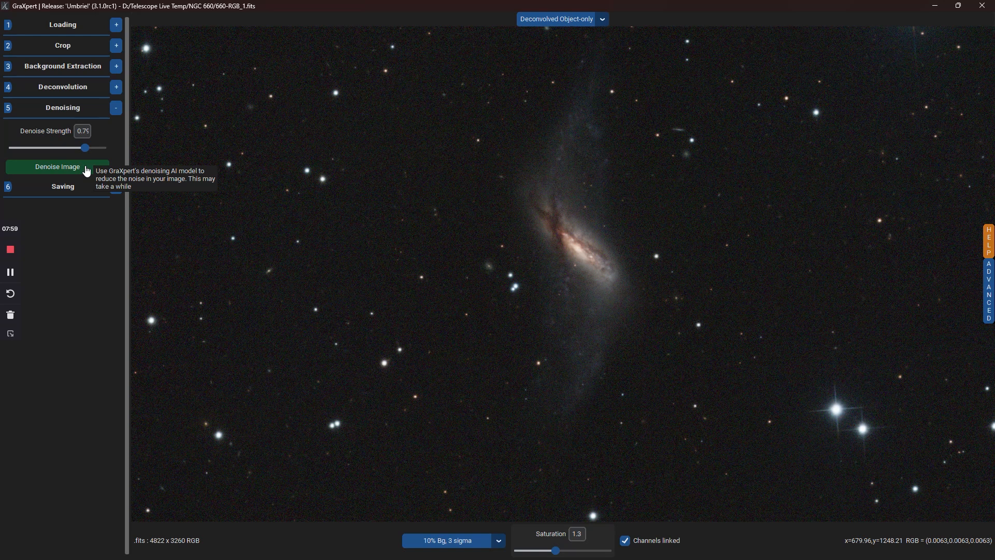
mouse_move(118, 218)
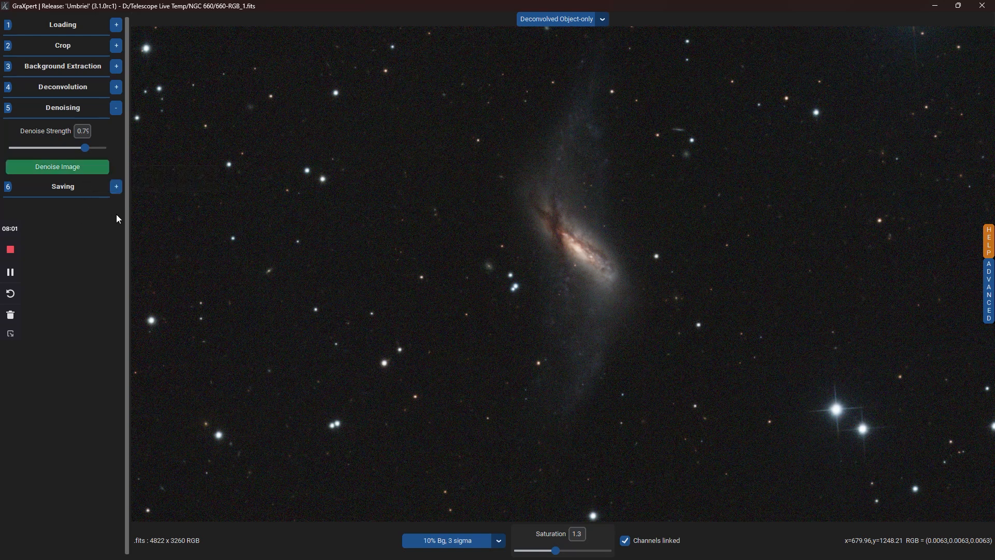
mouse_move(94, 241)
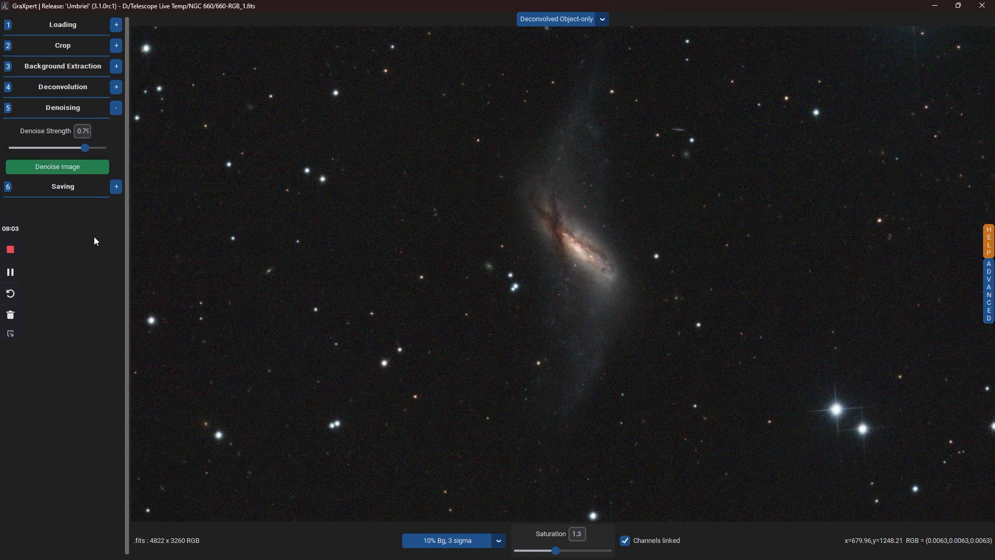
mouse_move(57, 172)
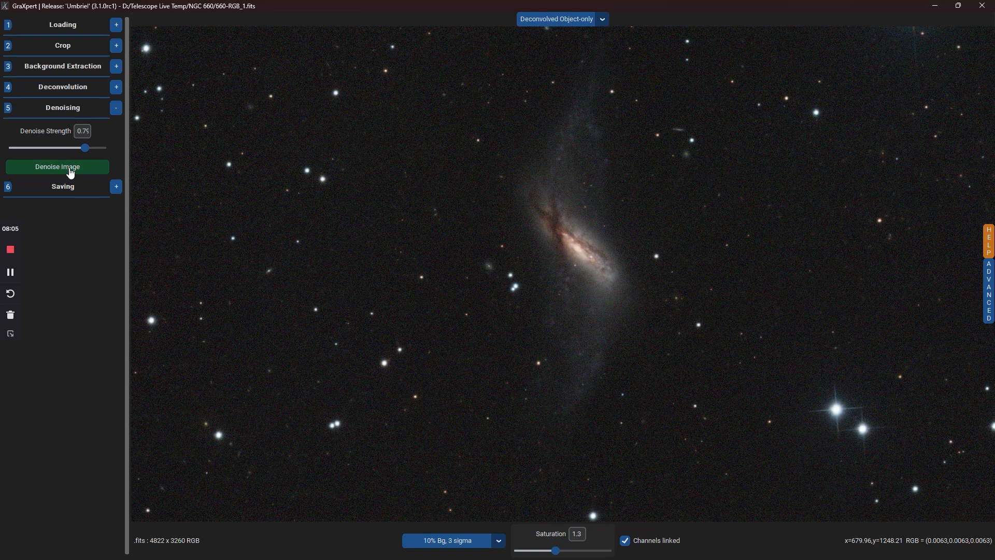
Denoise the deconvolved NGC 660 image at strength 0.7
left_click(57, 166)
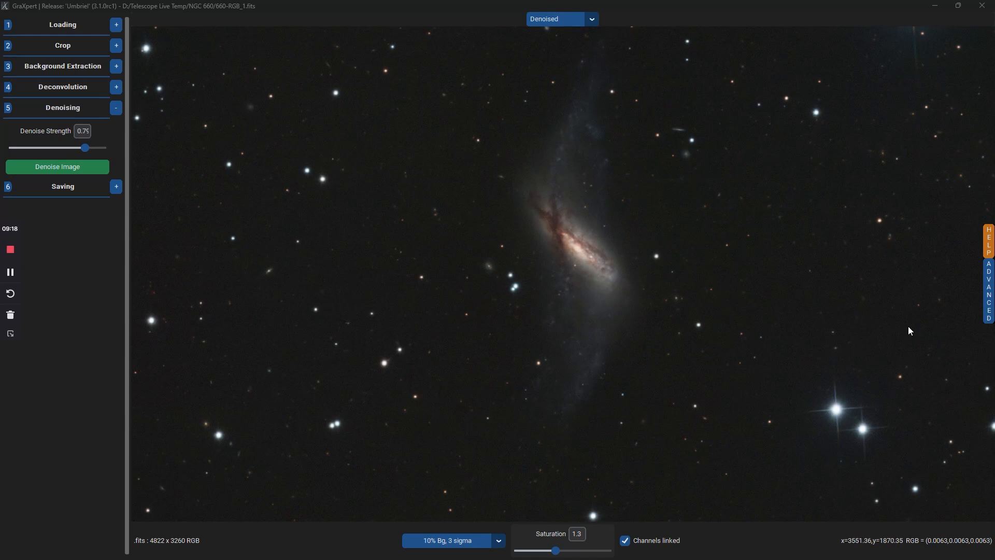
mouse_move(885, 328)
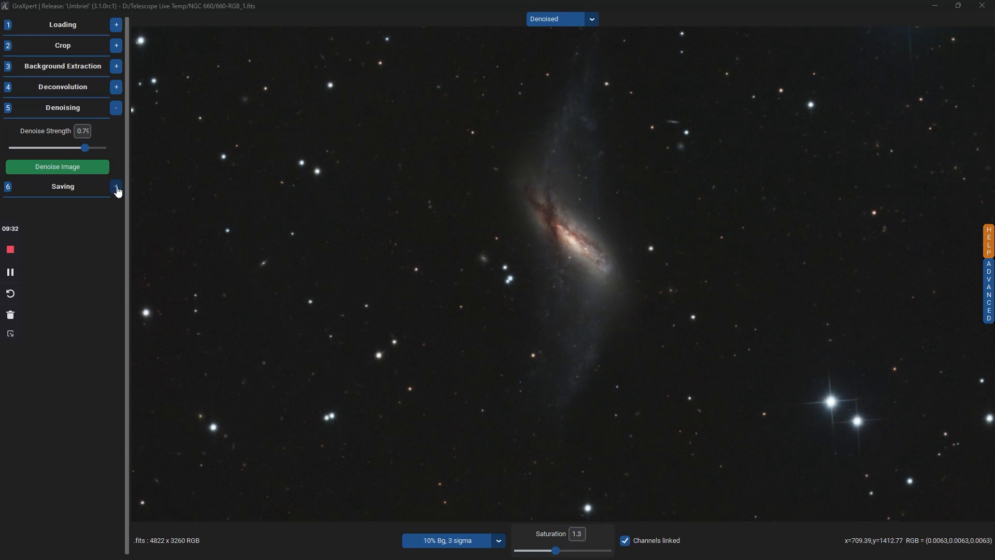
Choose 32-bit FITS in the Saving section and start Save Selected
left_click(116, 188)
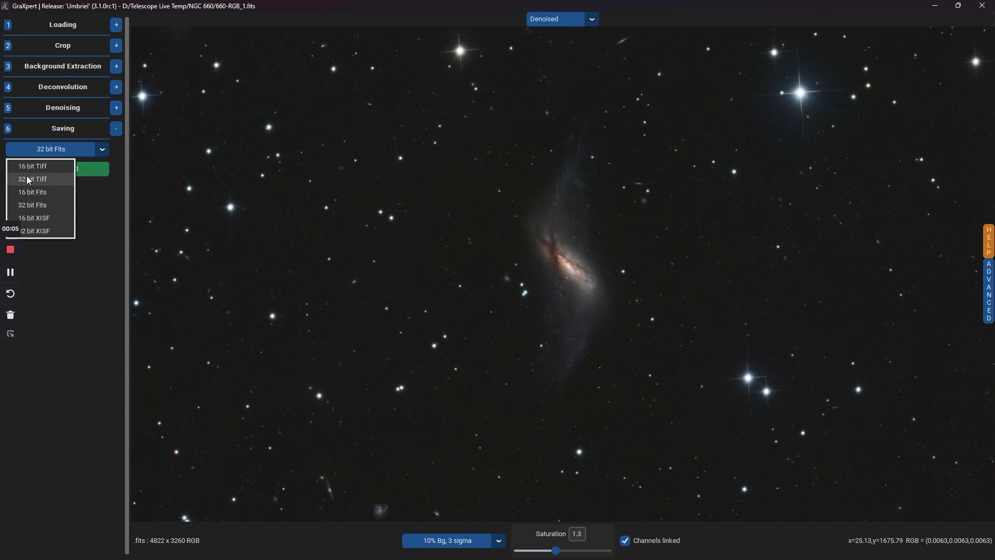
mouse_move(102, 151)
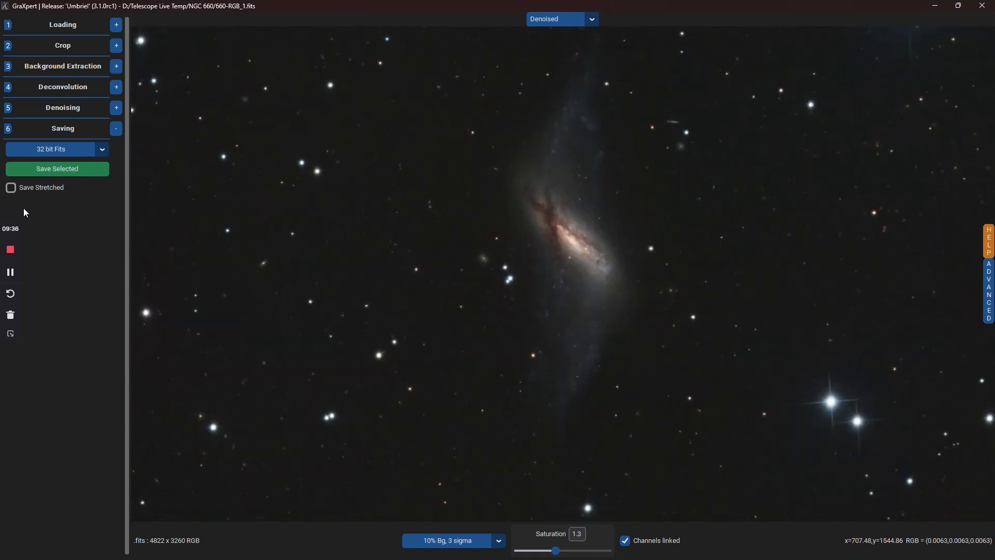
mouse_move(57, 172)
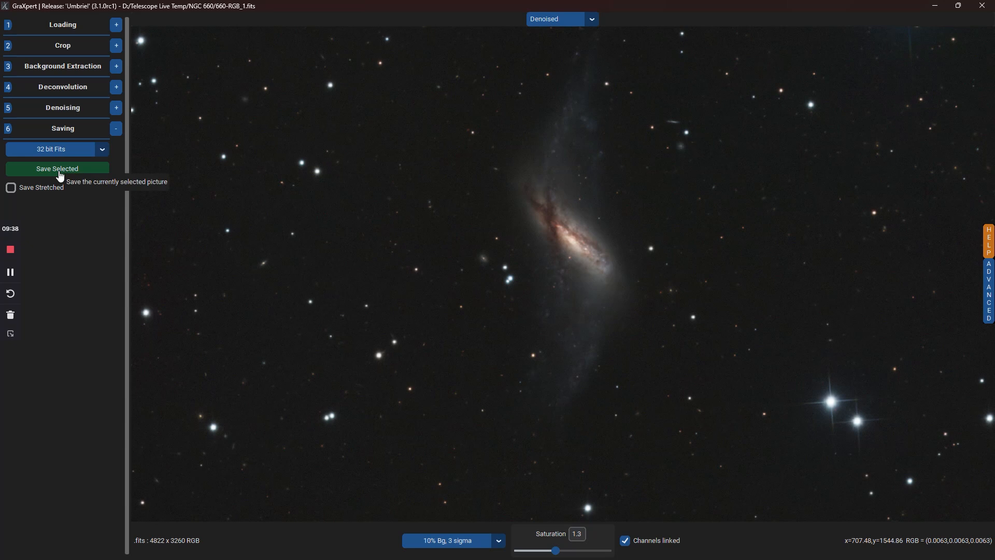
mouse_move(79, 210)
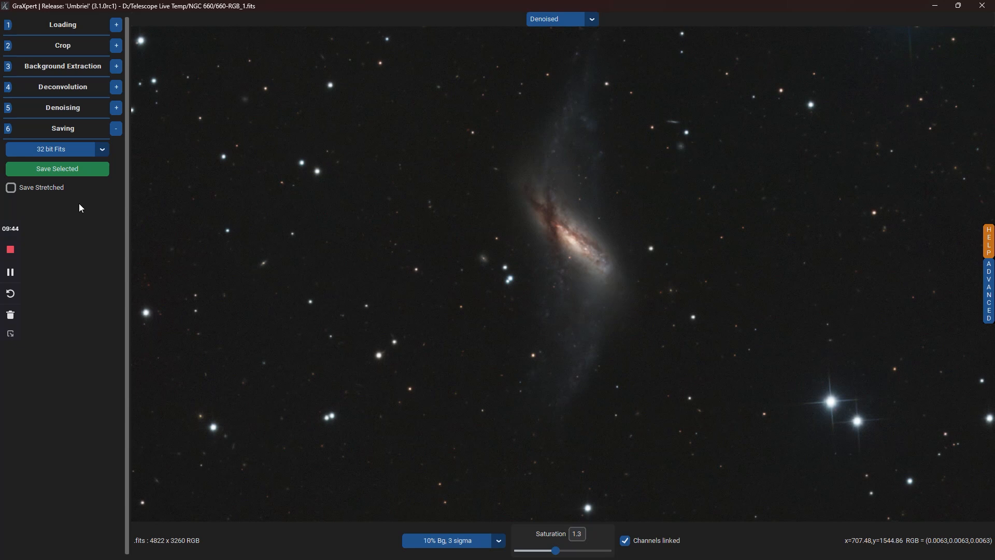
mouse_move(76, 178)
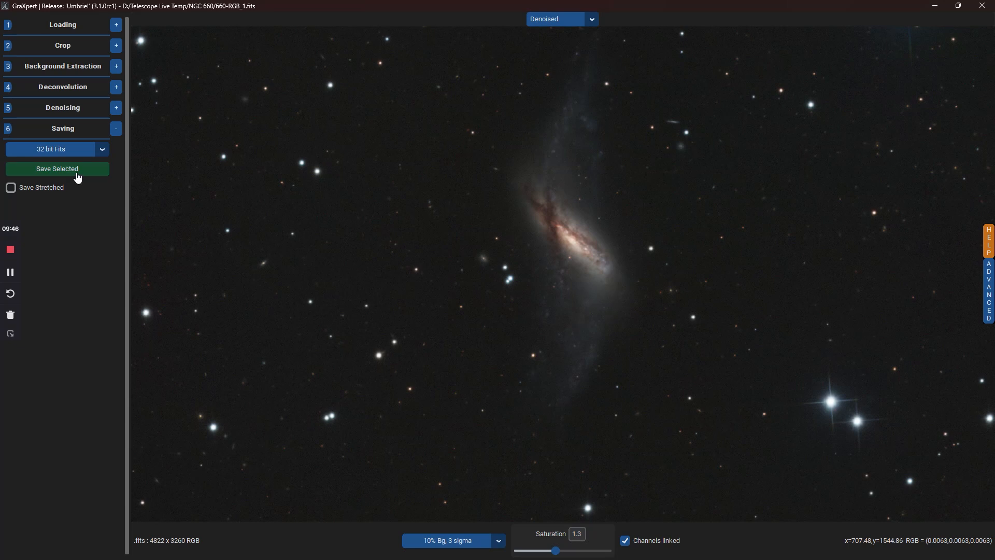
left_click(57, 169)
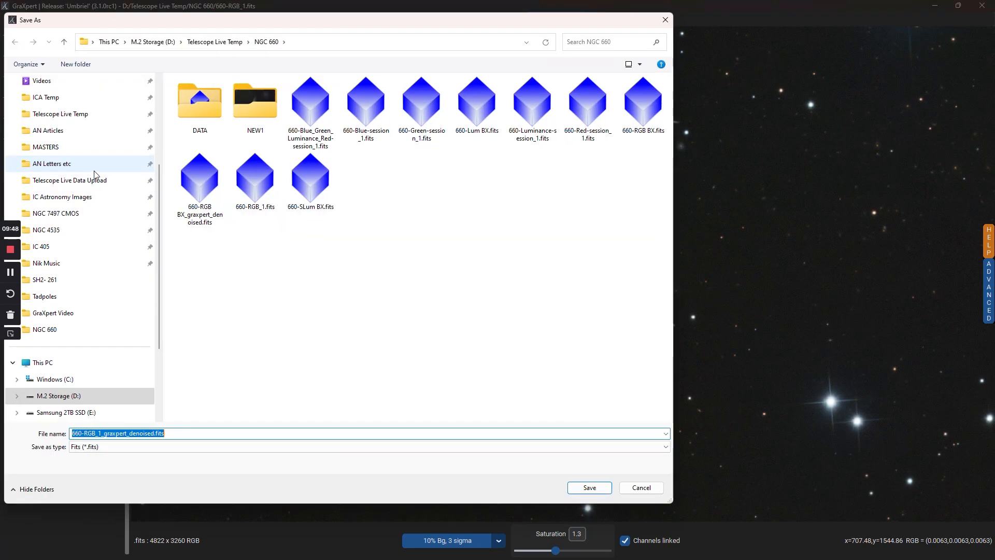
Save as 660-RGB_1_graxpert_denoised.fits under the suggested name
left_click(588, 487)
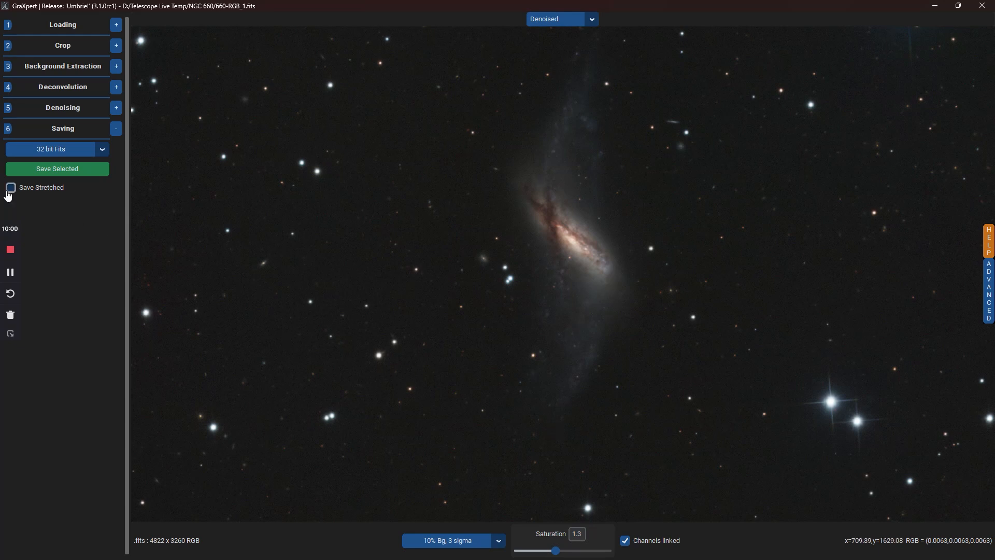
mouse_move(11, 188)
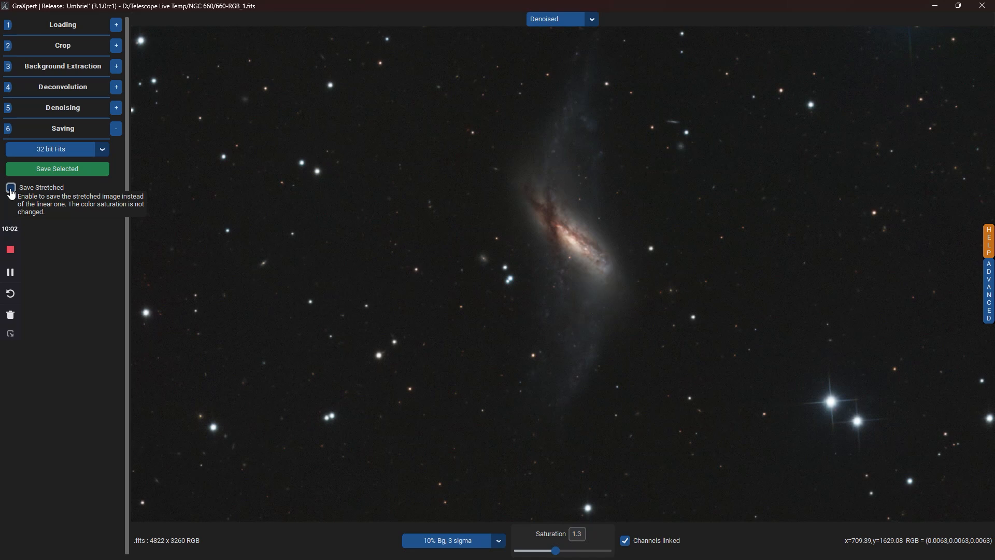
mouse_move(96, 165)
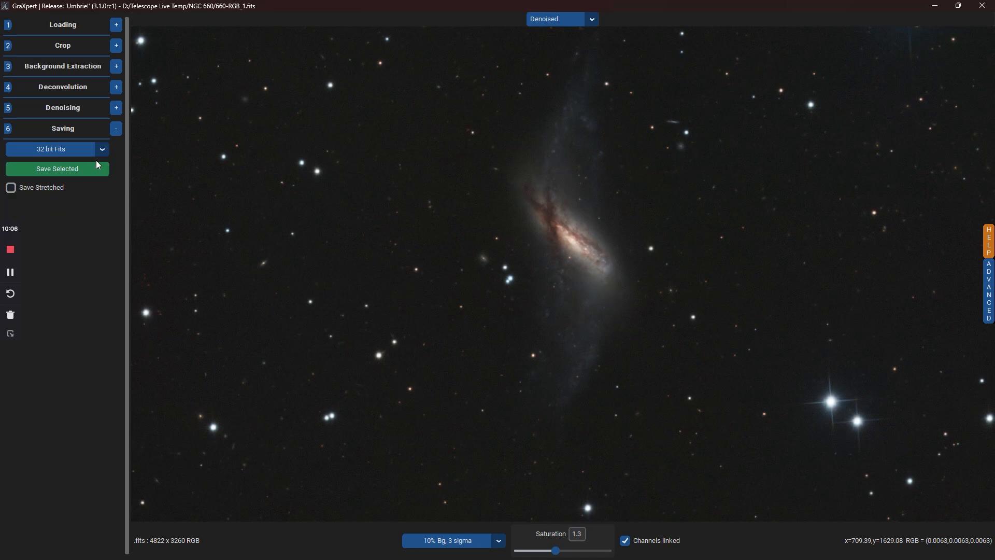
left_click(101, 149)
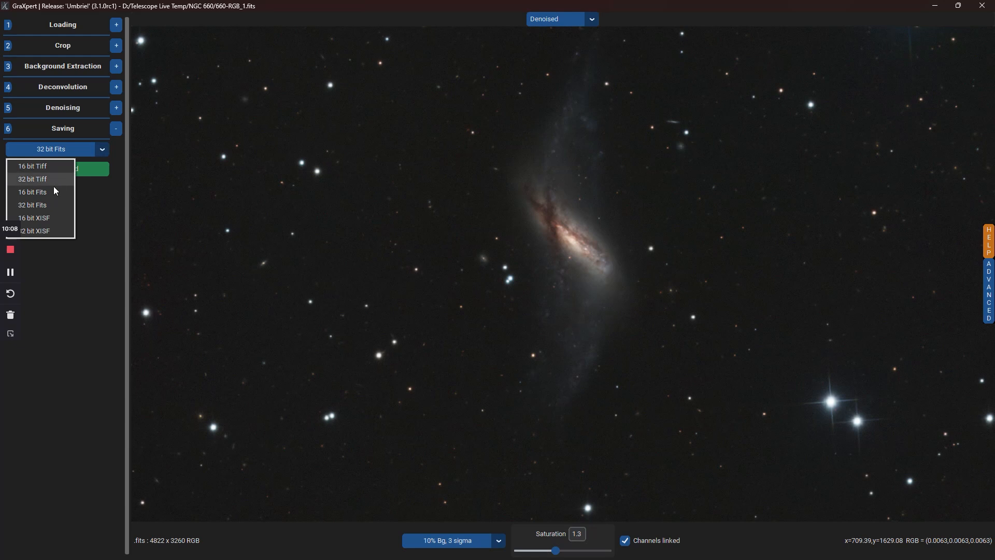
mouse_move(36, 166)
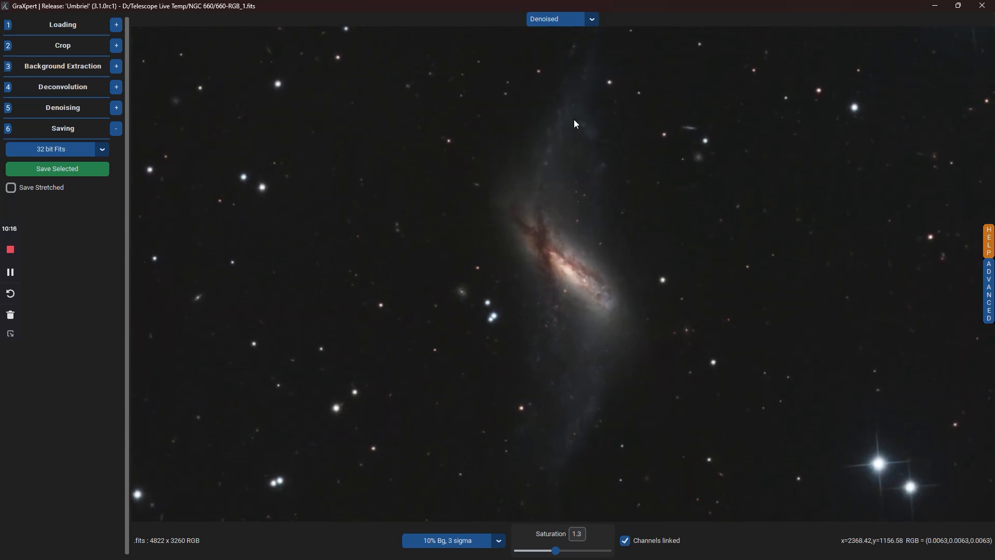
left_click(560, 19)
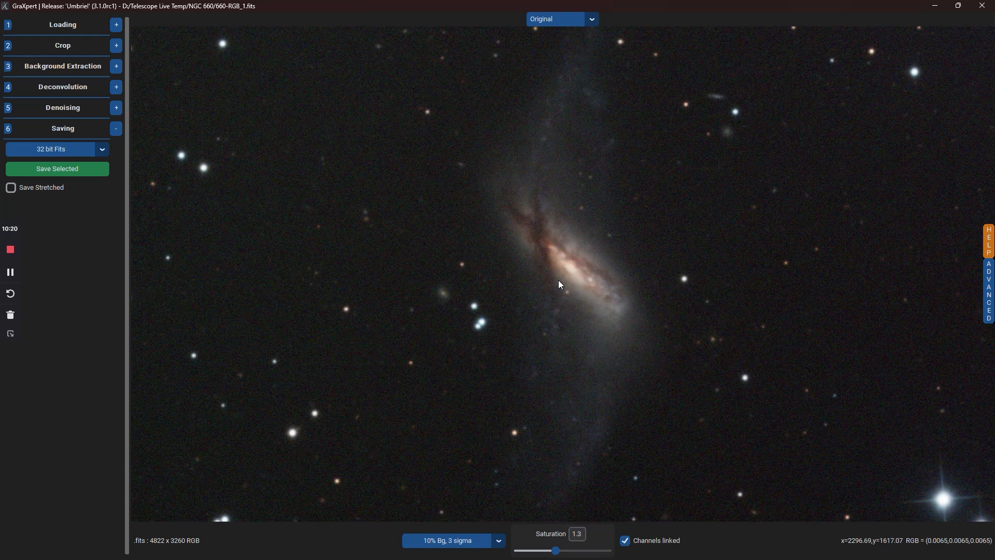
left_click(590, 19)
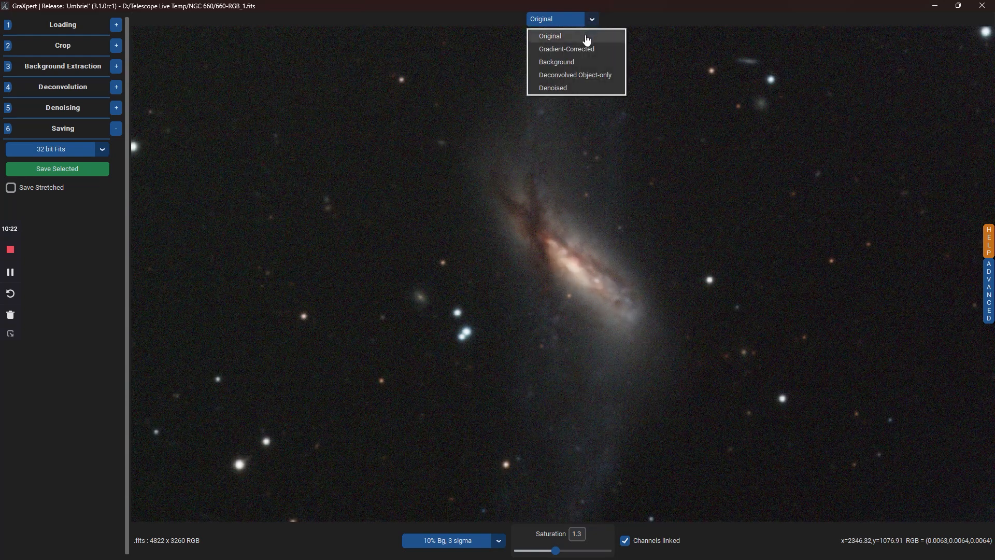
left_click(566, 49)
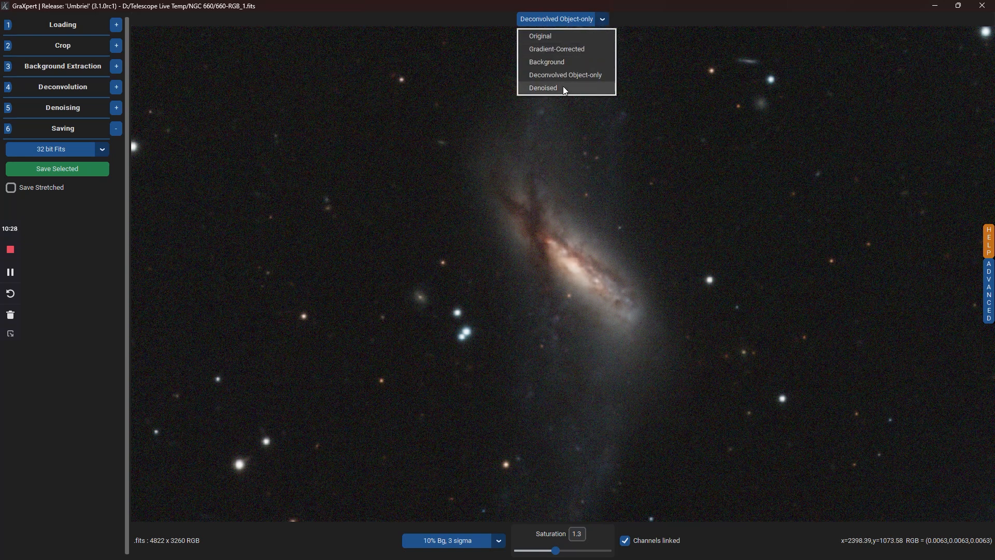
left_click(542, 88)
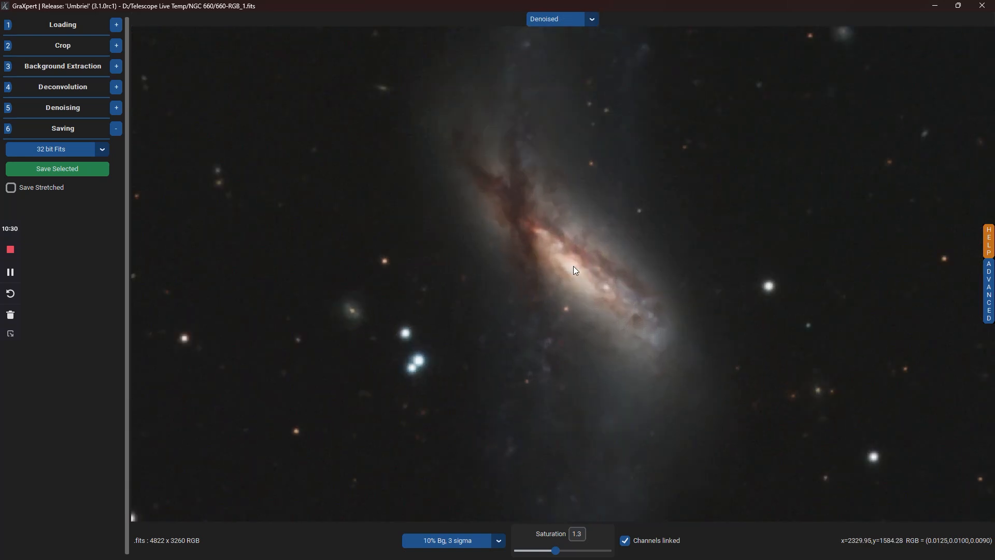